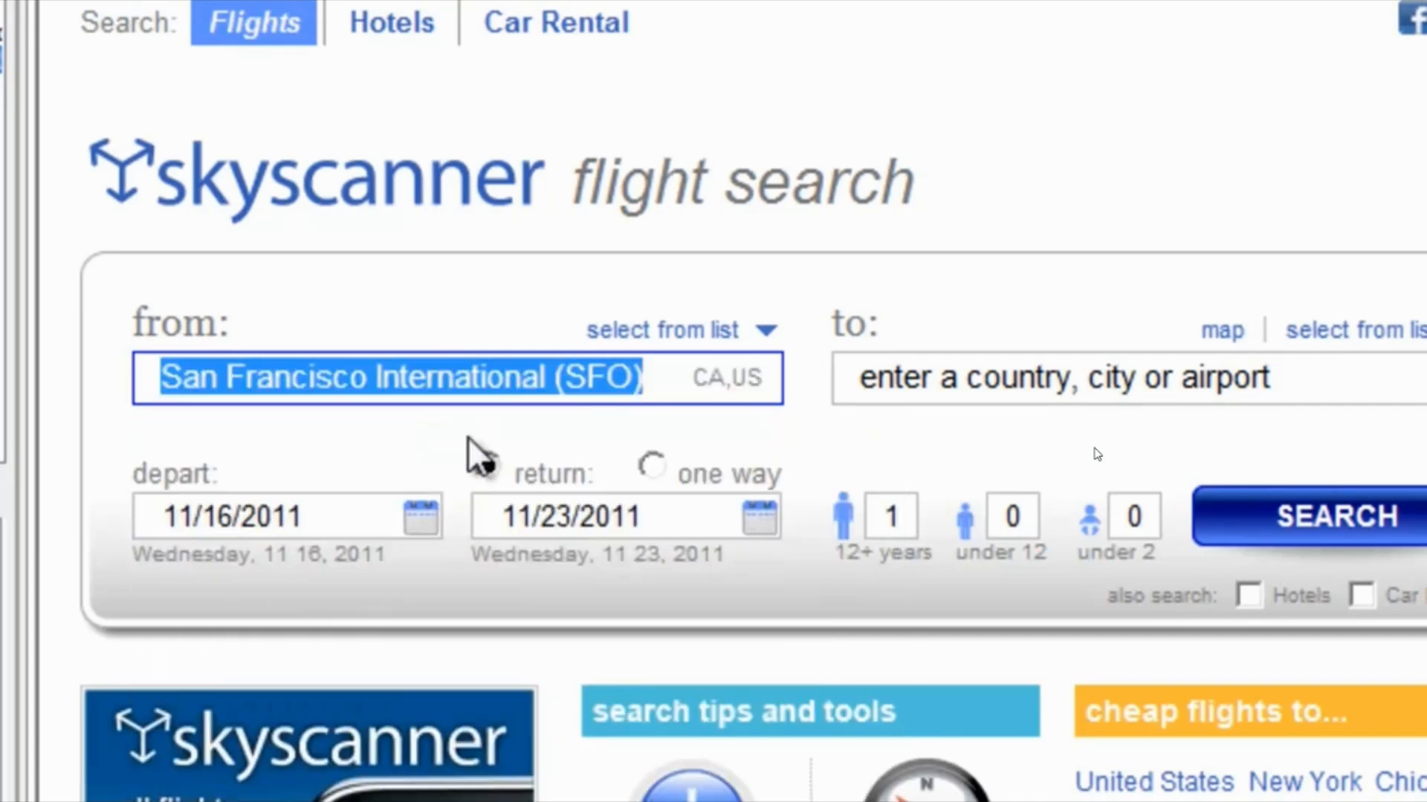
Step: Record a one-way SFO-to-Boston search and rename the macro 'Flight SFO to BOS today'
type("Boston Logan International (BOS")
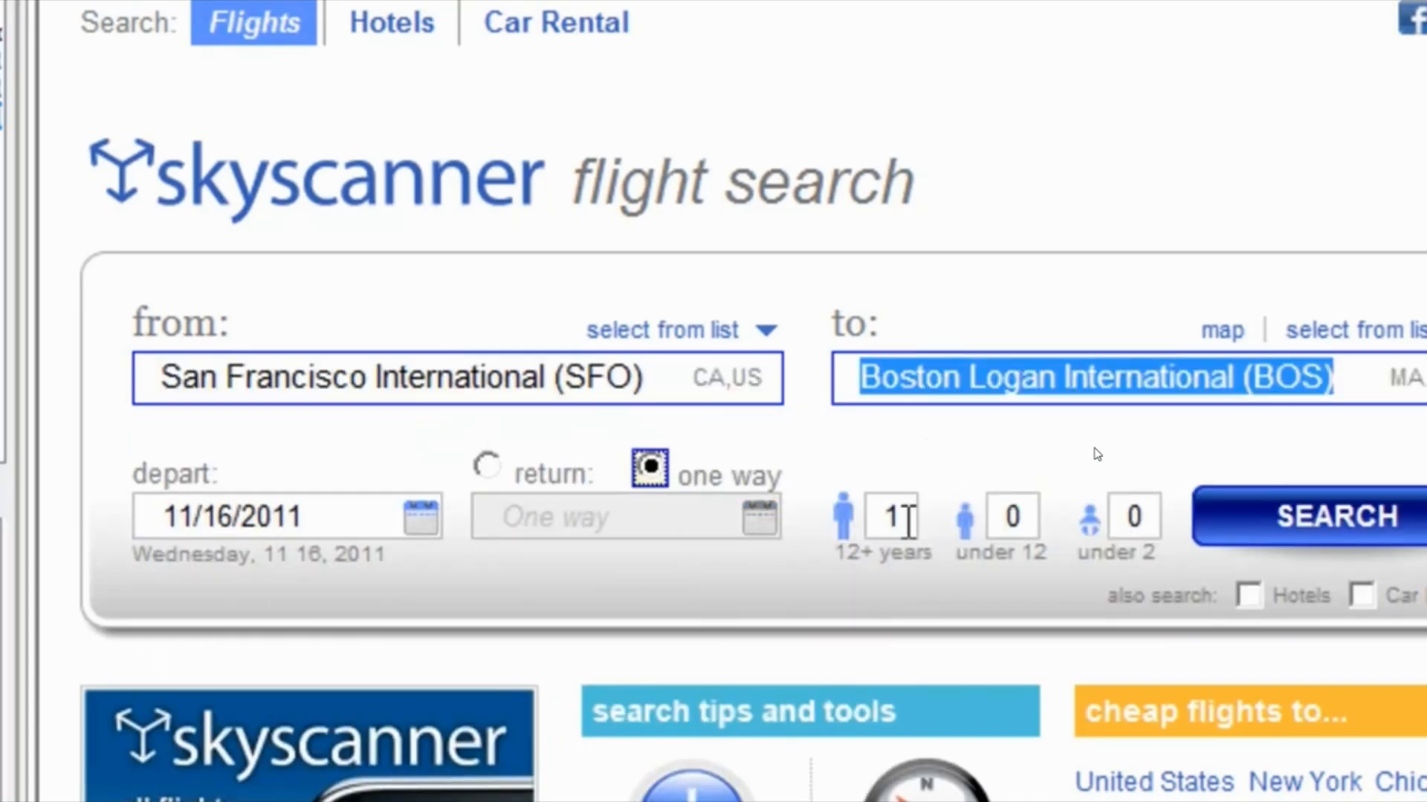
left_click(1340, 517)
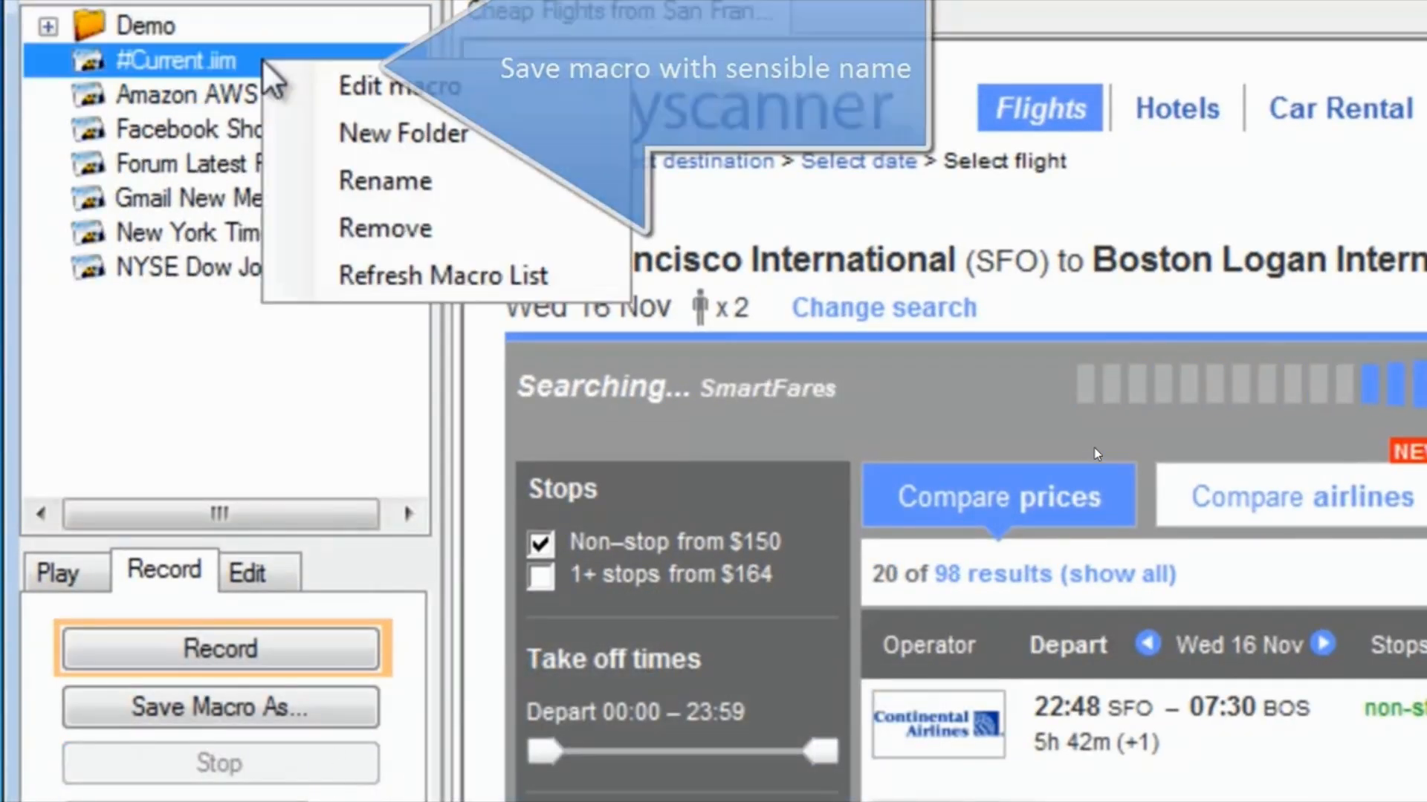
left_click(384, 181)
type("Flight SFO to BOS today")
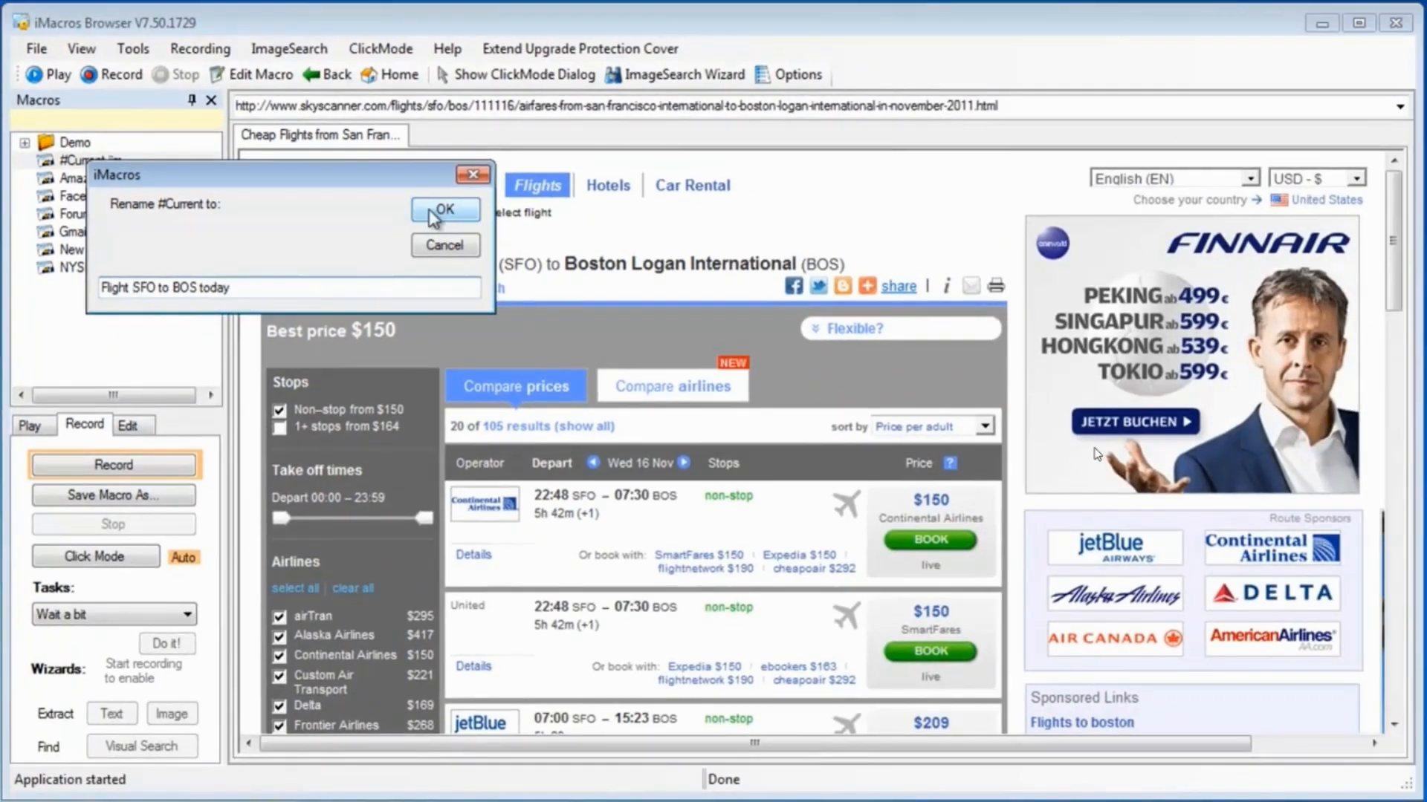
left_click(445, 209)
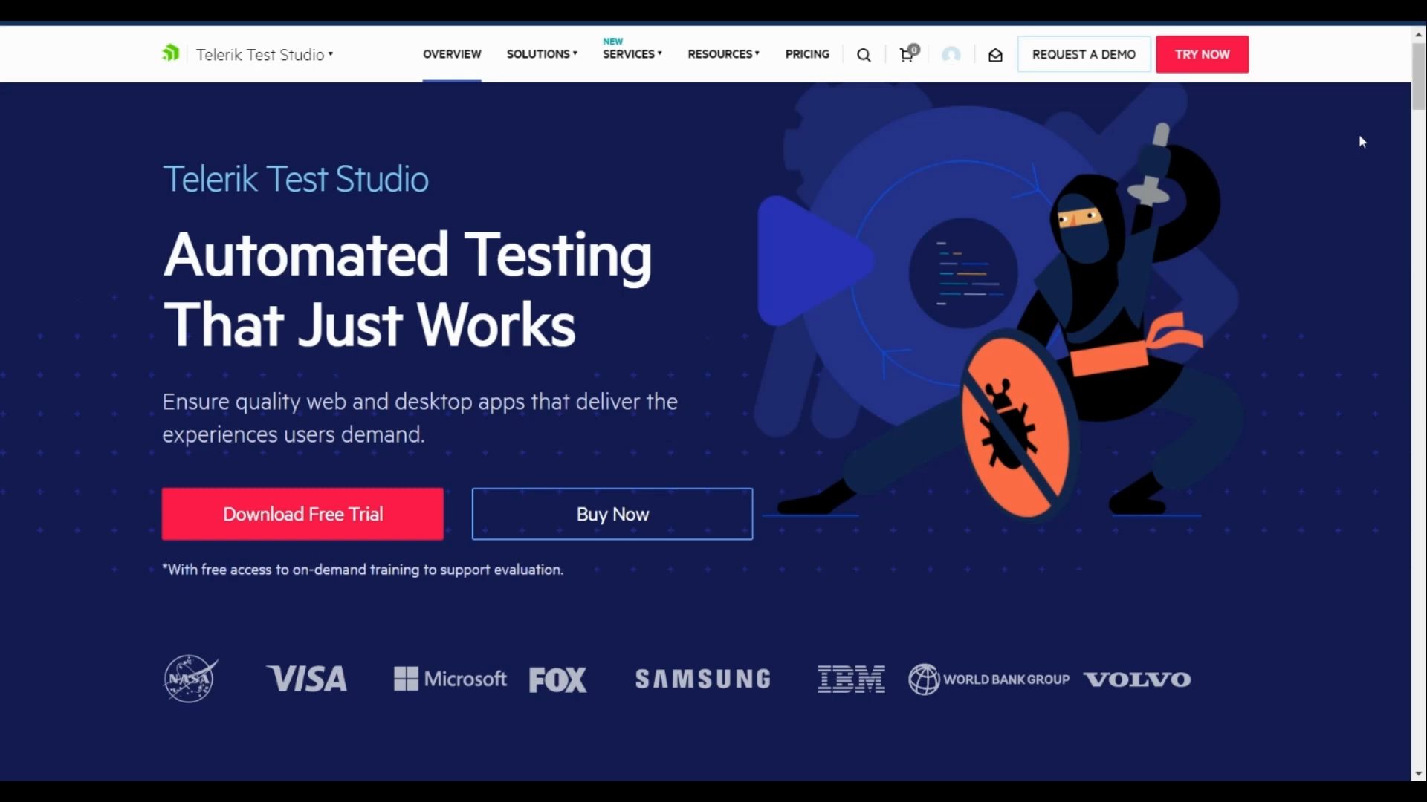
scroll("down", 3)
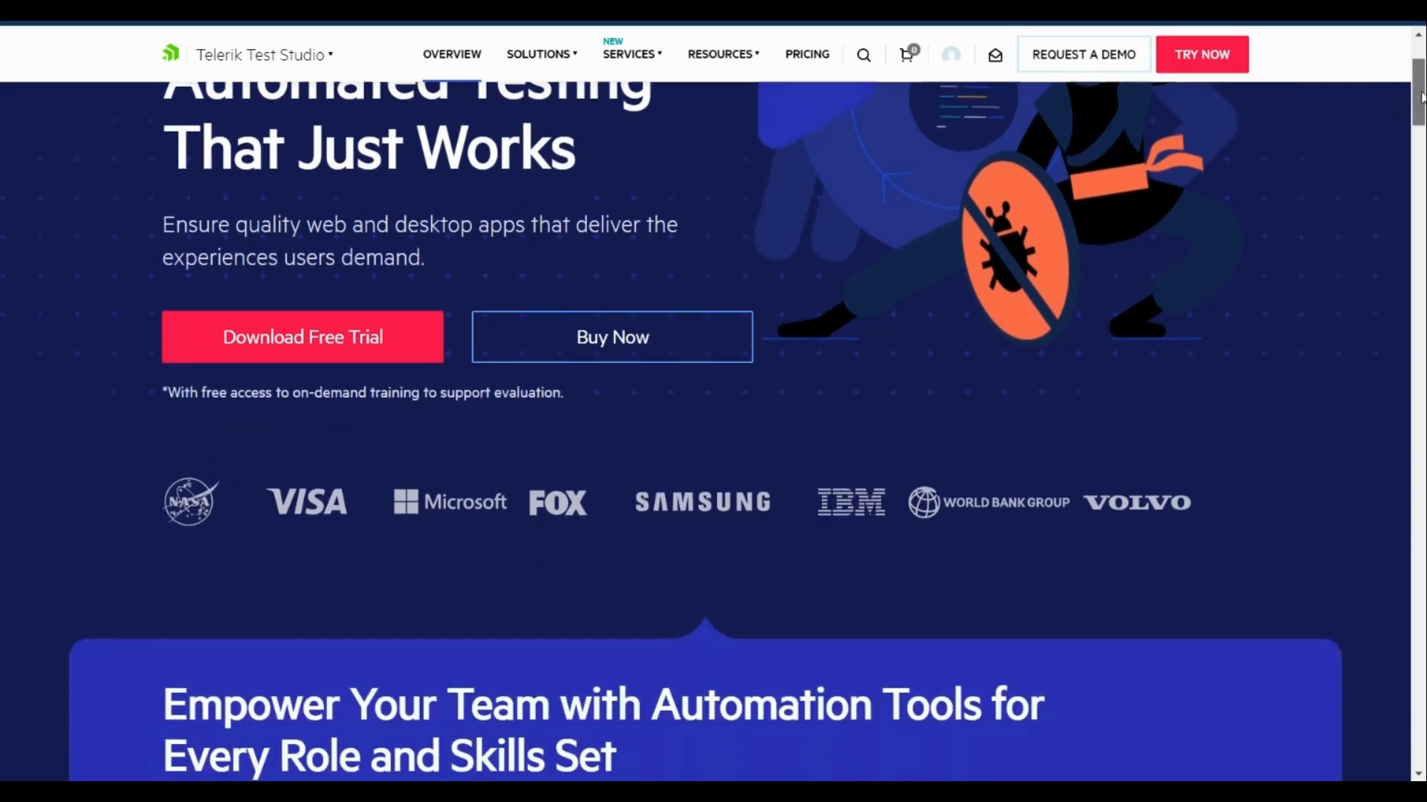
scroll("down", 3)
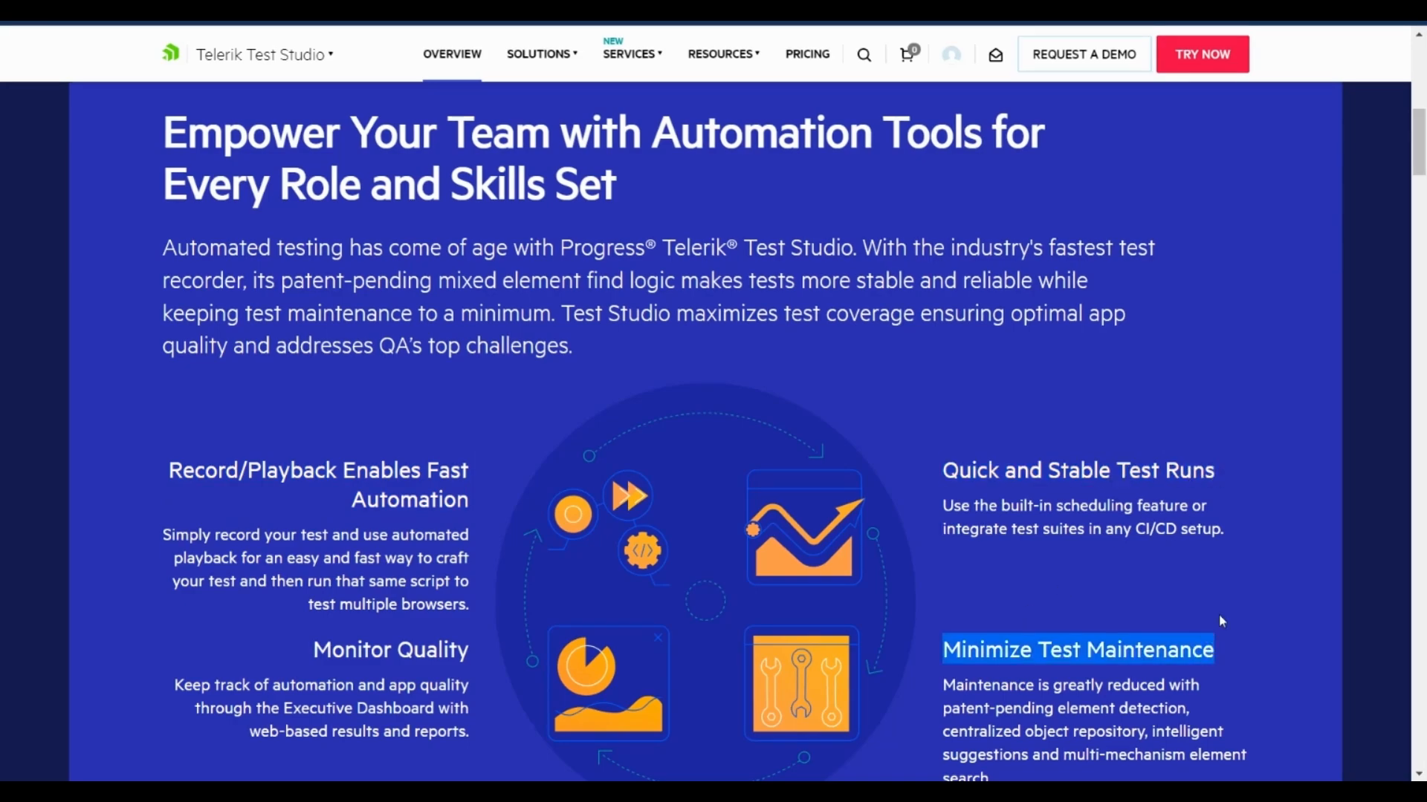
scroll("down", 3)
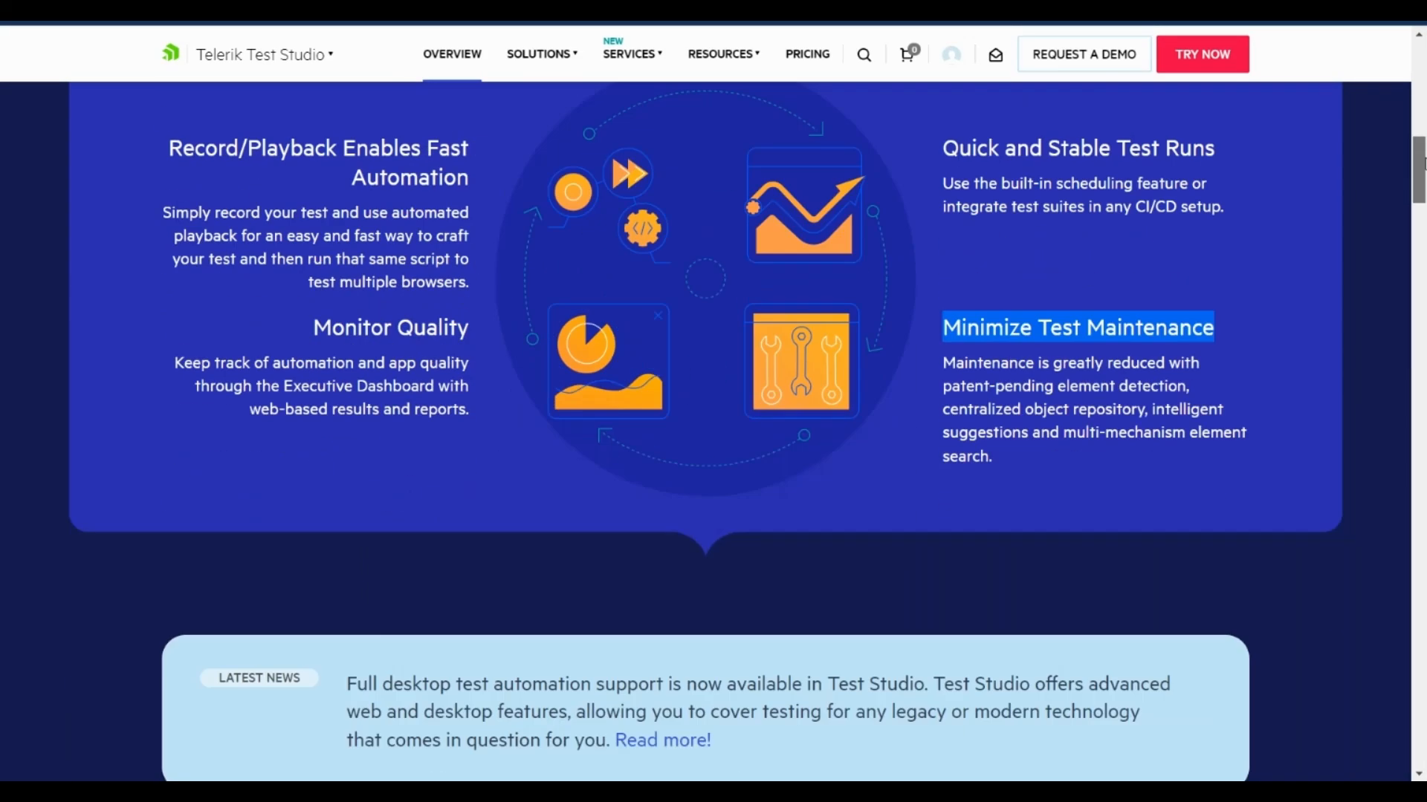
scroll("down", 3)
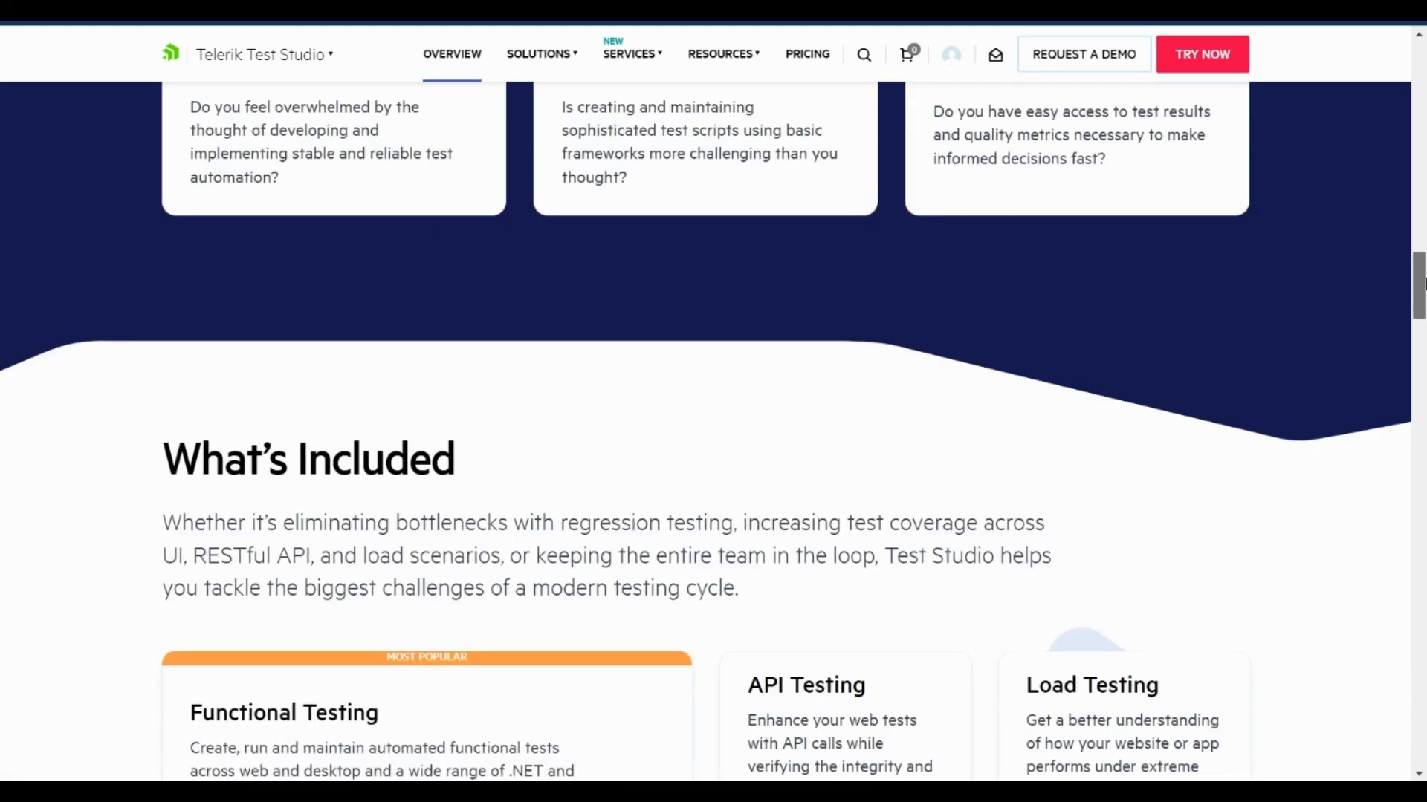
scroll("down", 3)
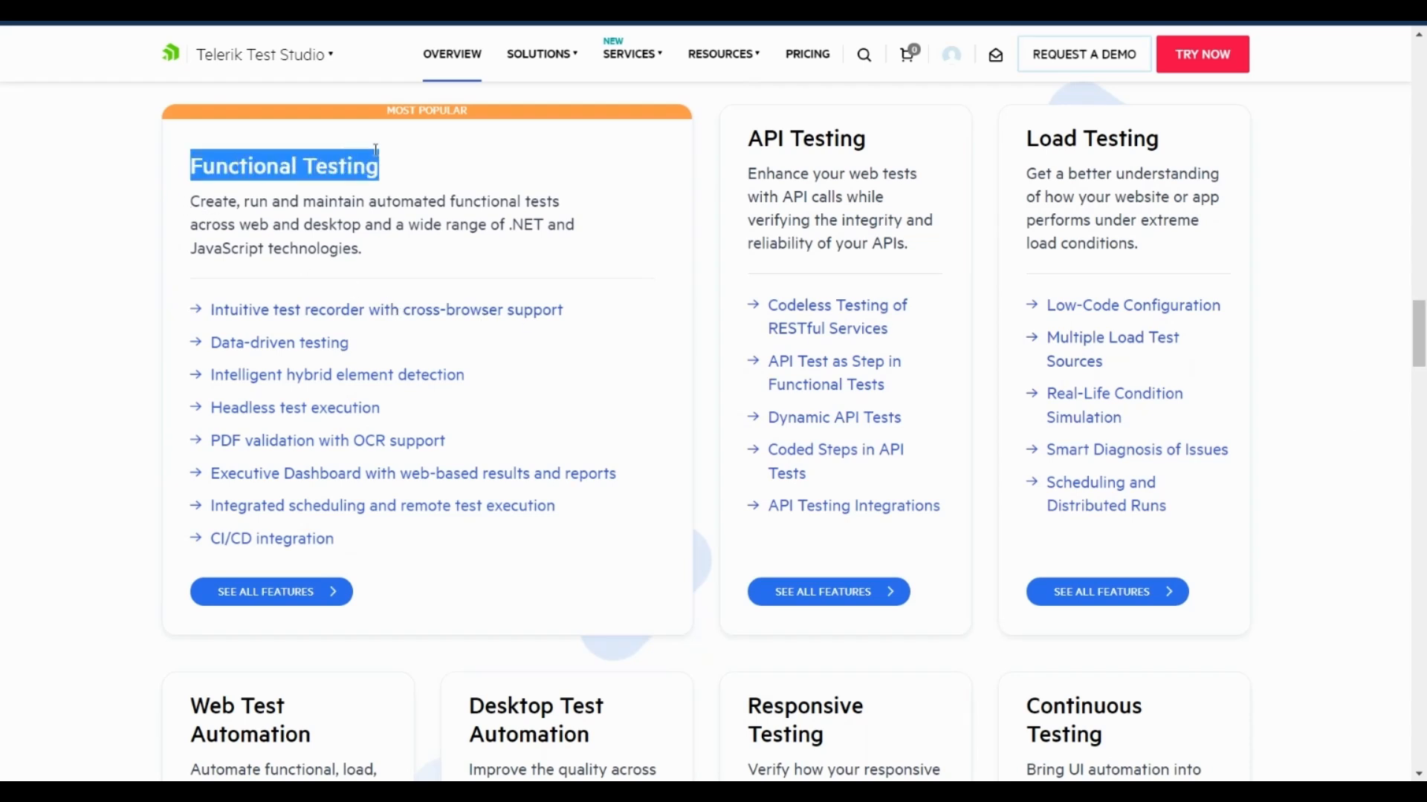
mouse_move(428, 329)
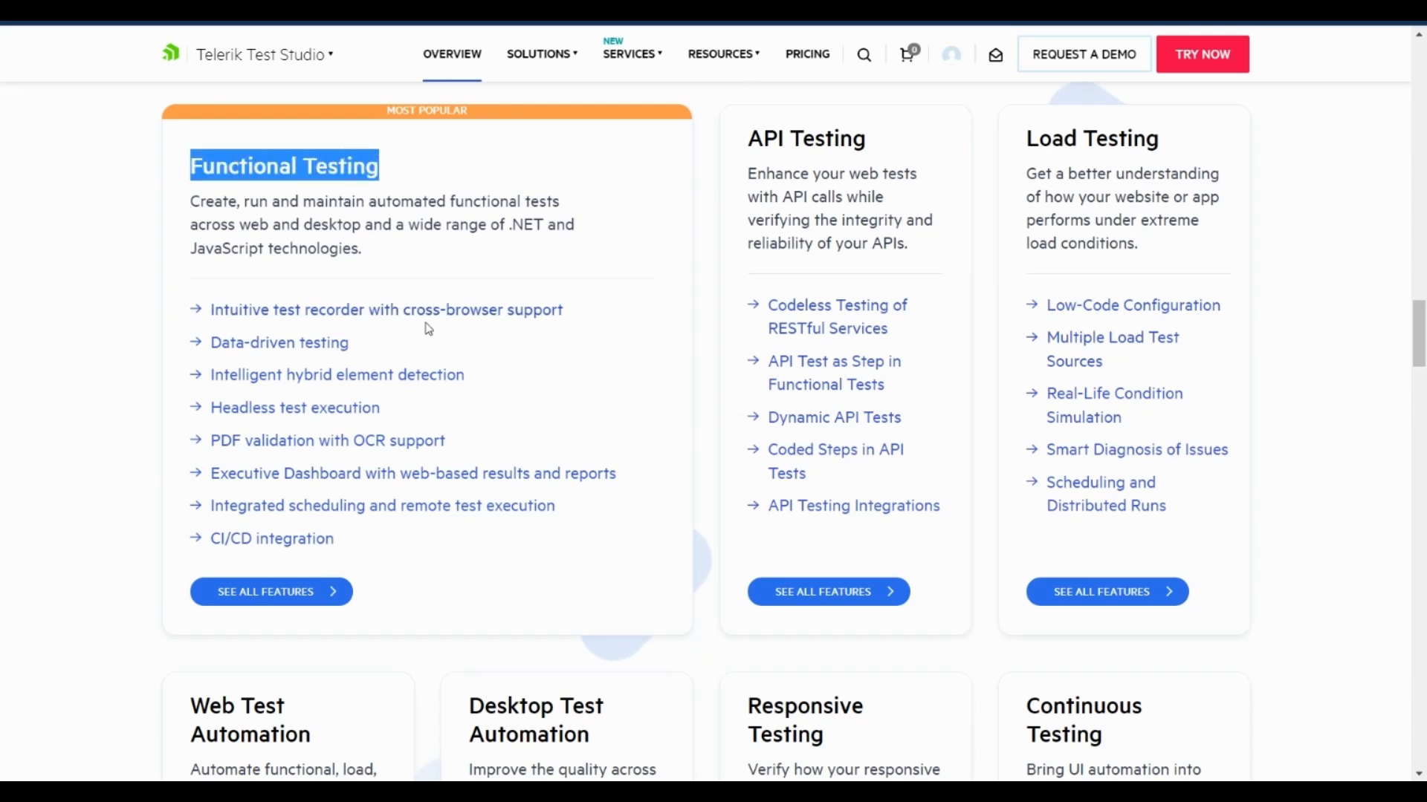
mouse_move(413, 521)
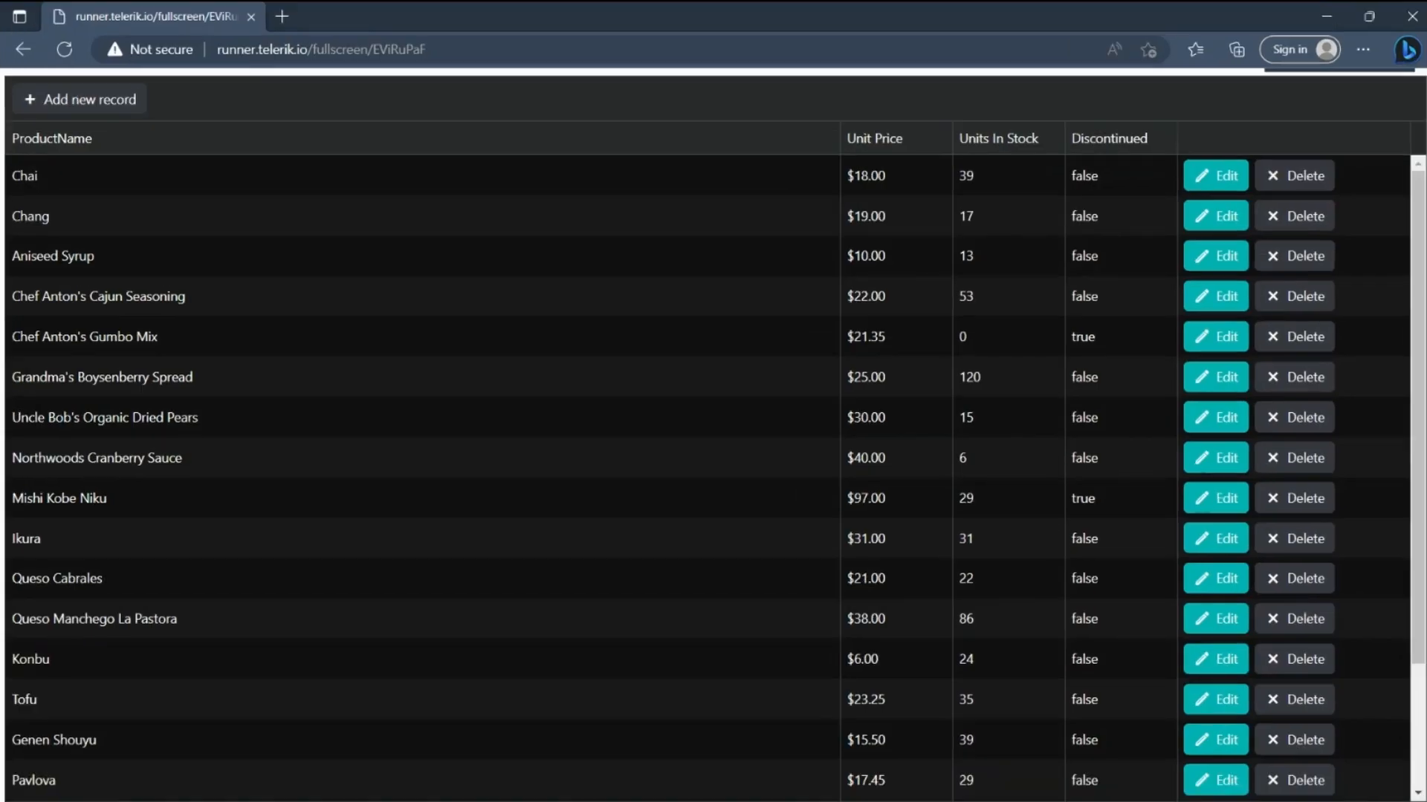
mouse_move(122, 132)
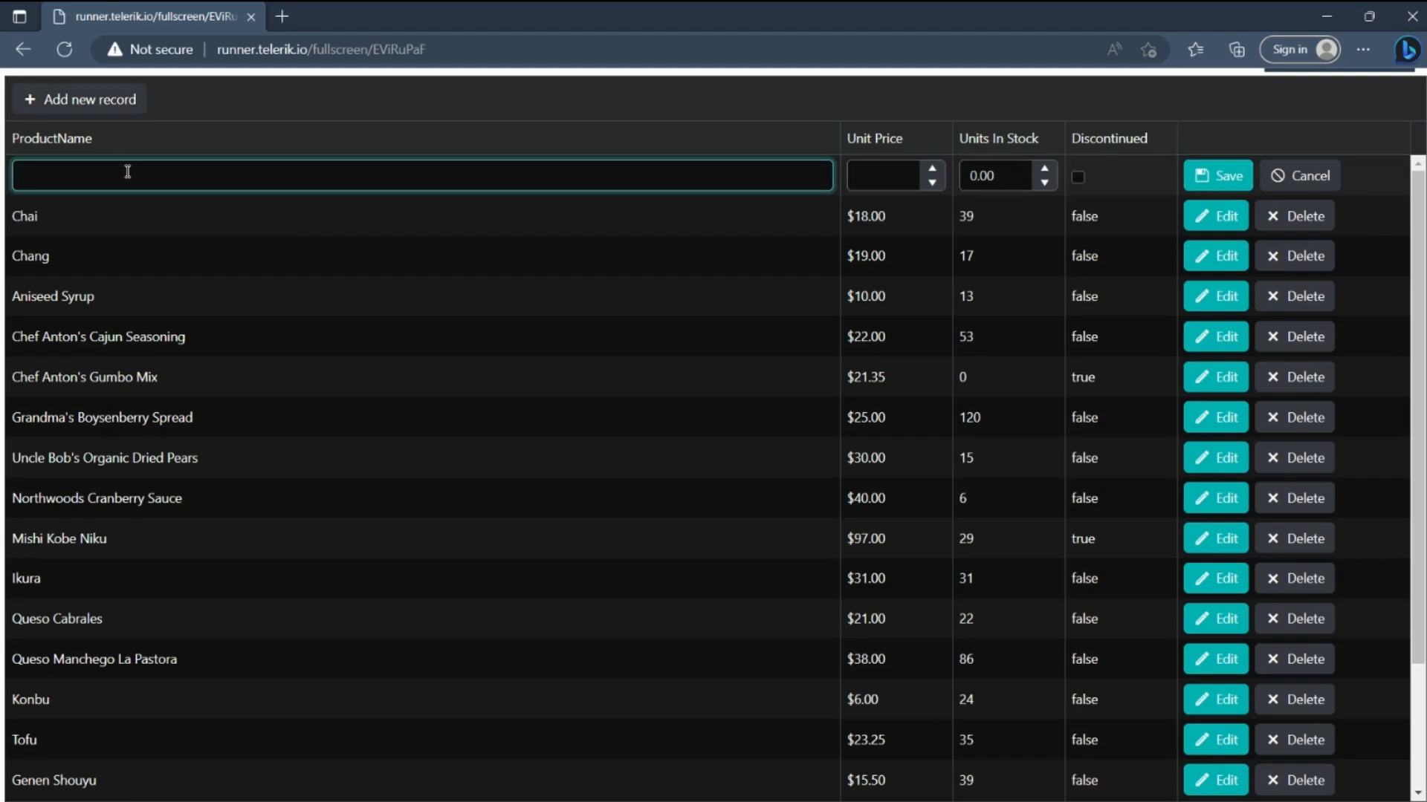
Step: Add a grid row with ProductName Matcha, Unit Price 20 and Units In Stock 30
type("Matcha")
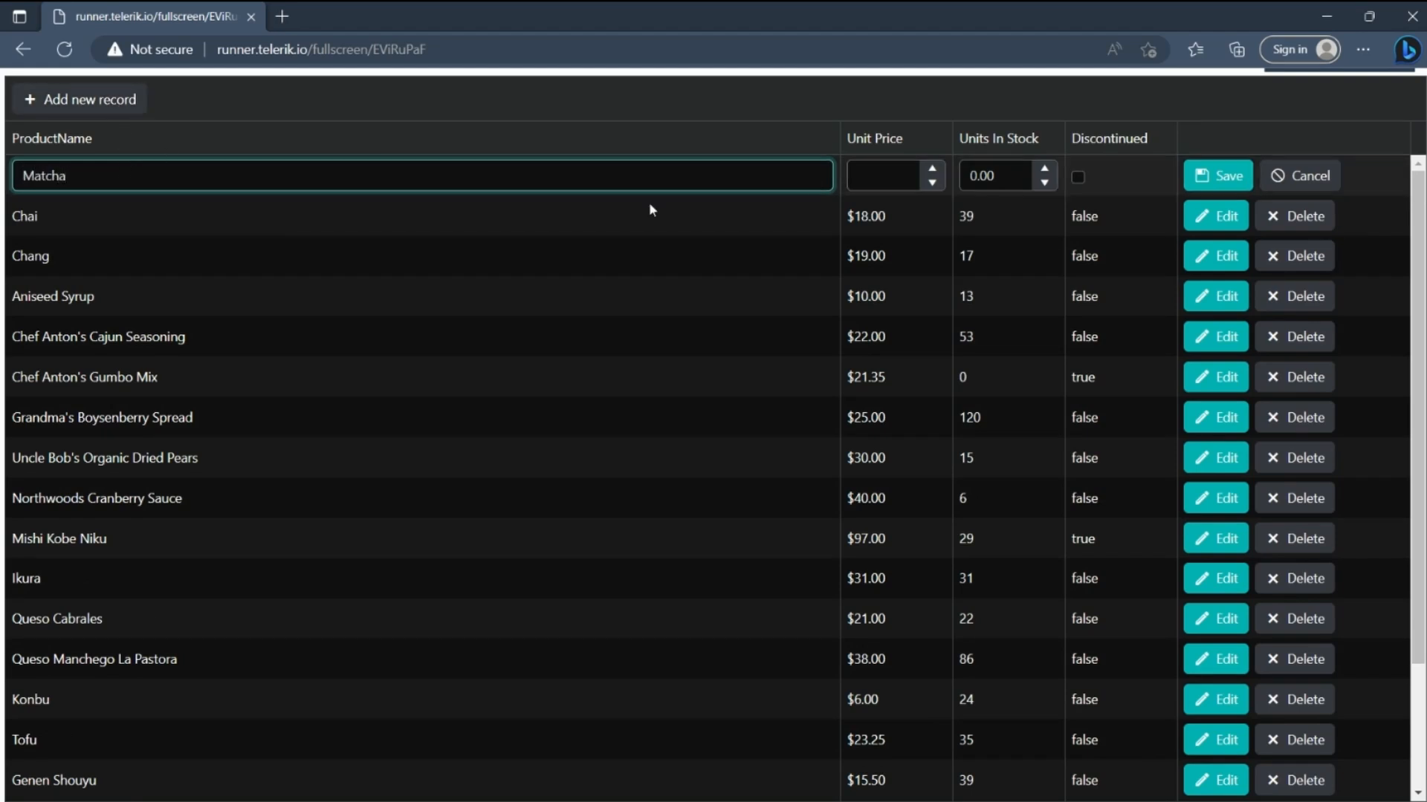
type("20.00")
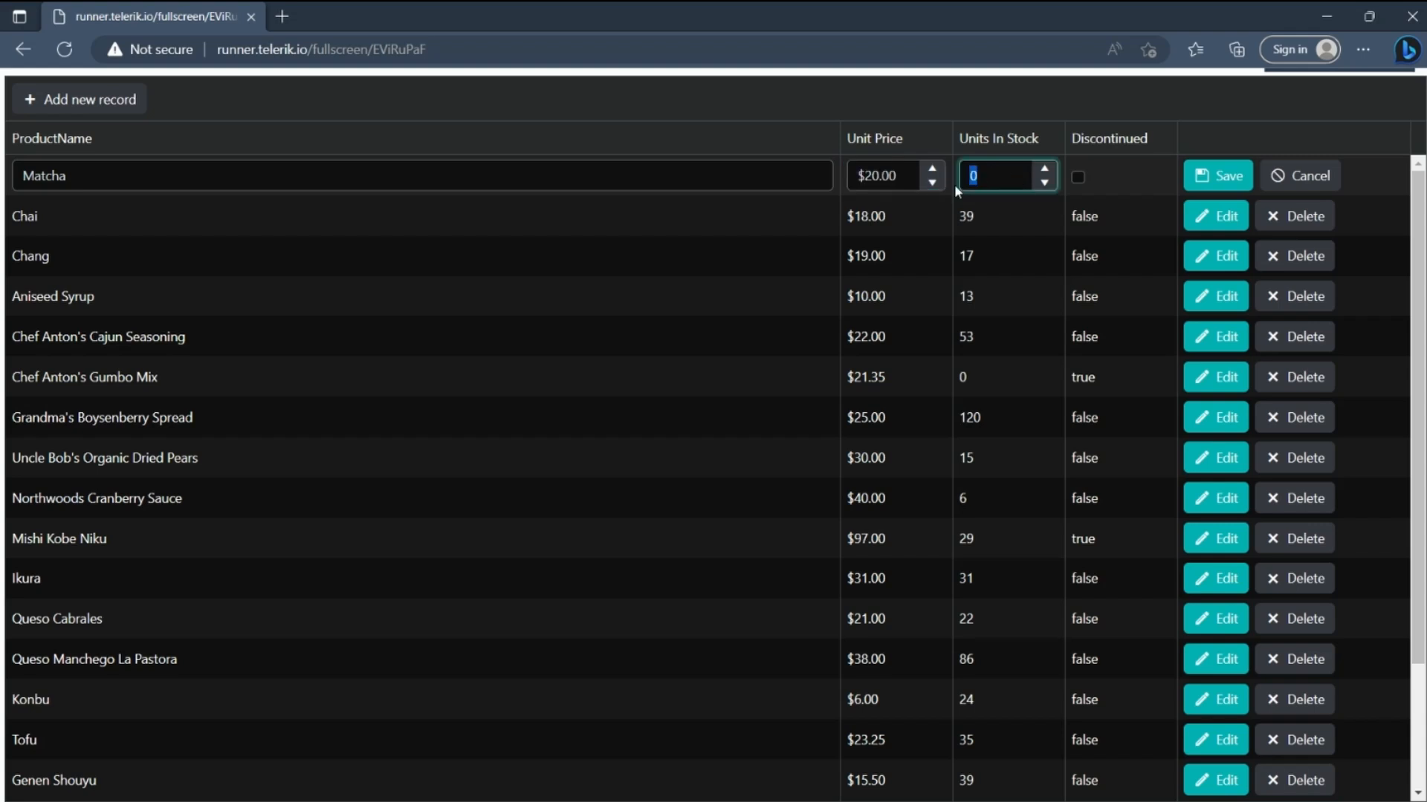
type("30")
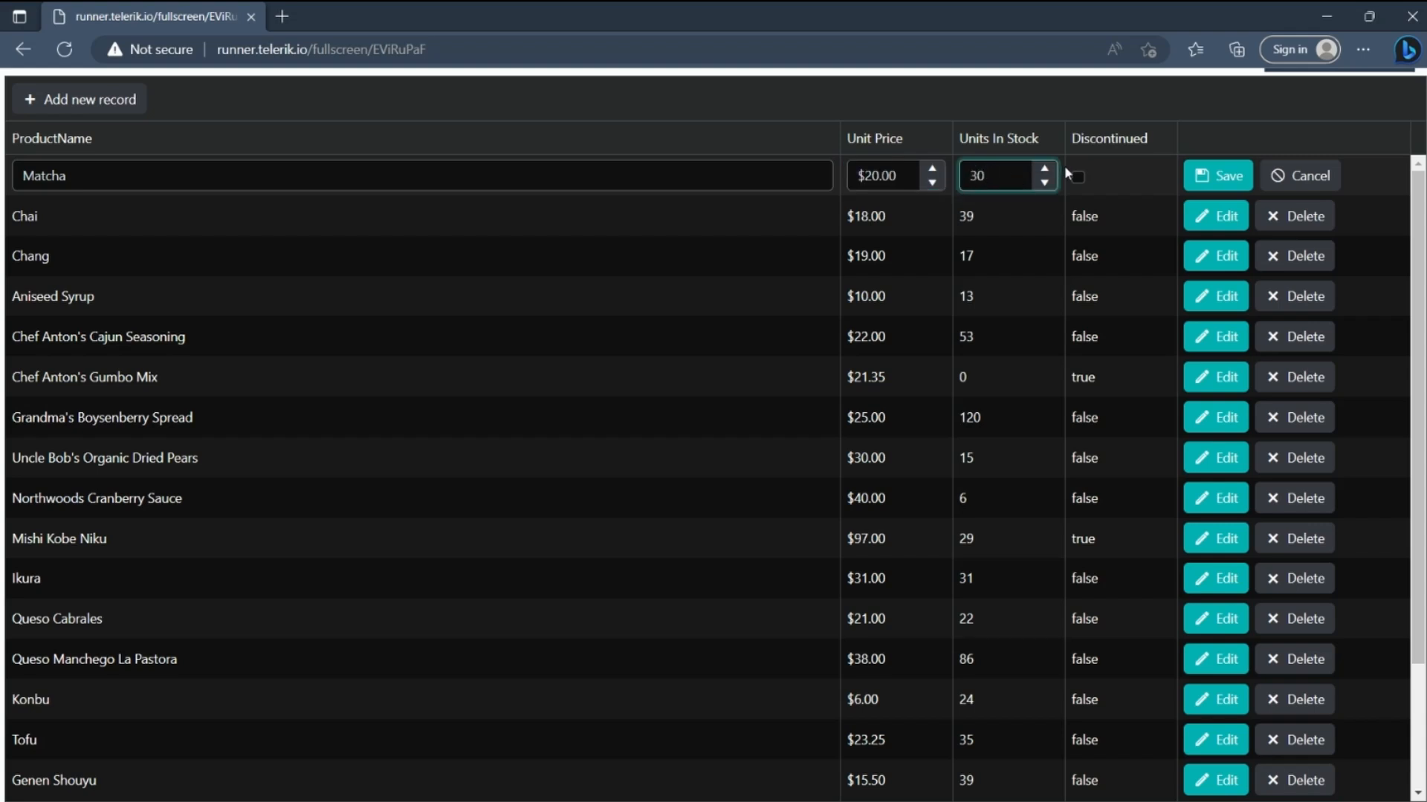
left_click(1218, 176)
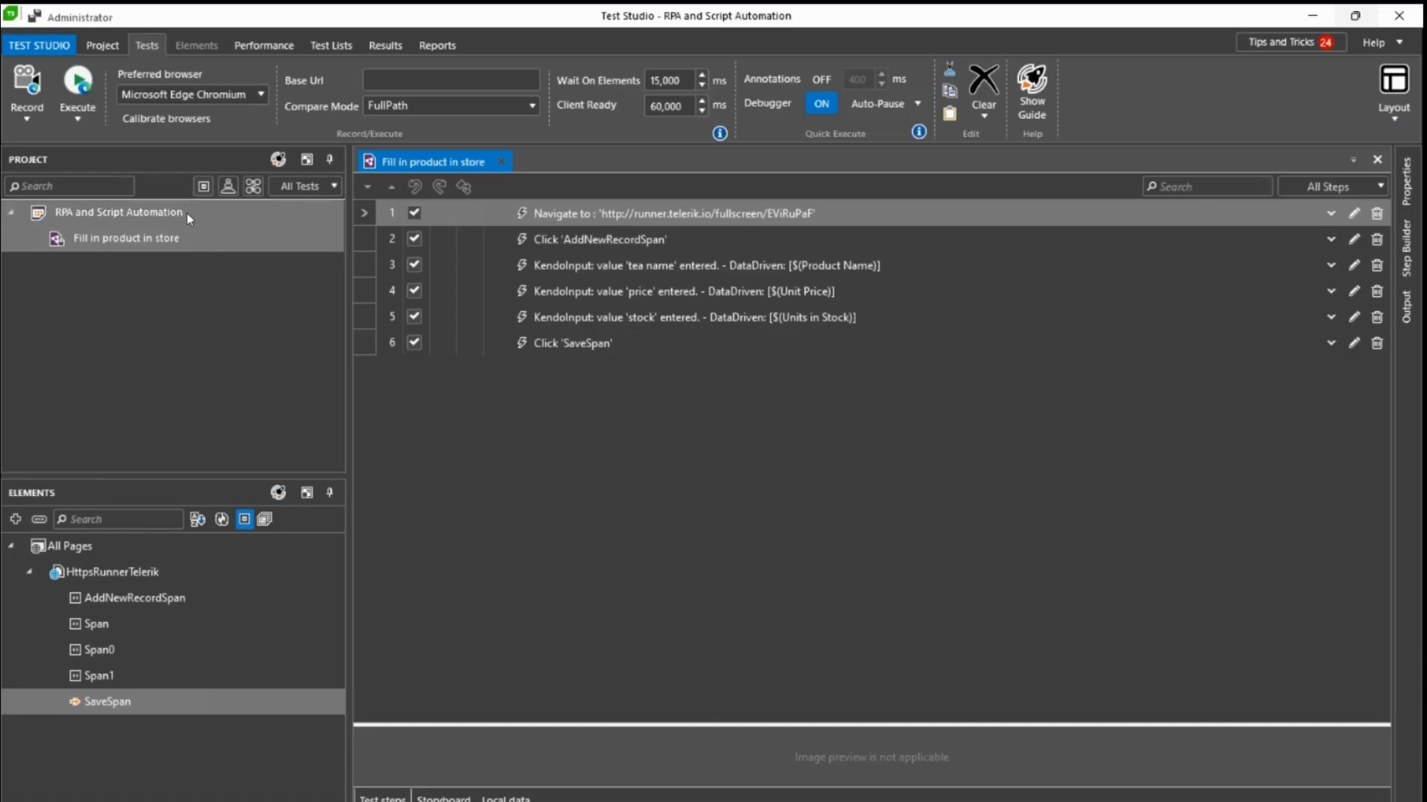
Step: Add an Excel tea data source, then record a new test on the runner.telerik.io grid page
left_click(77, 116)
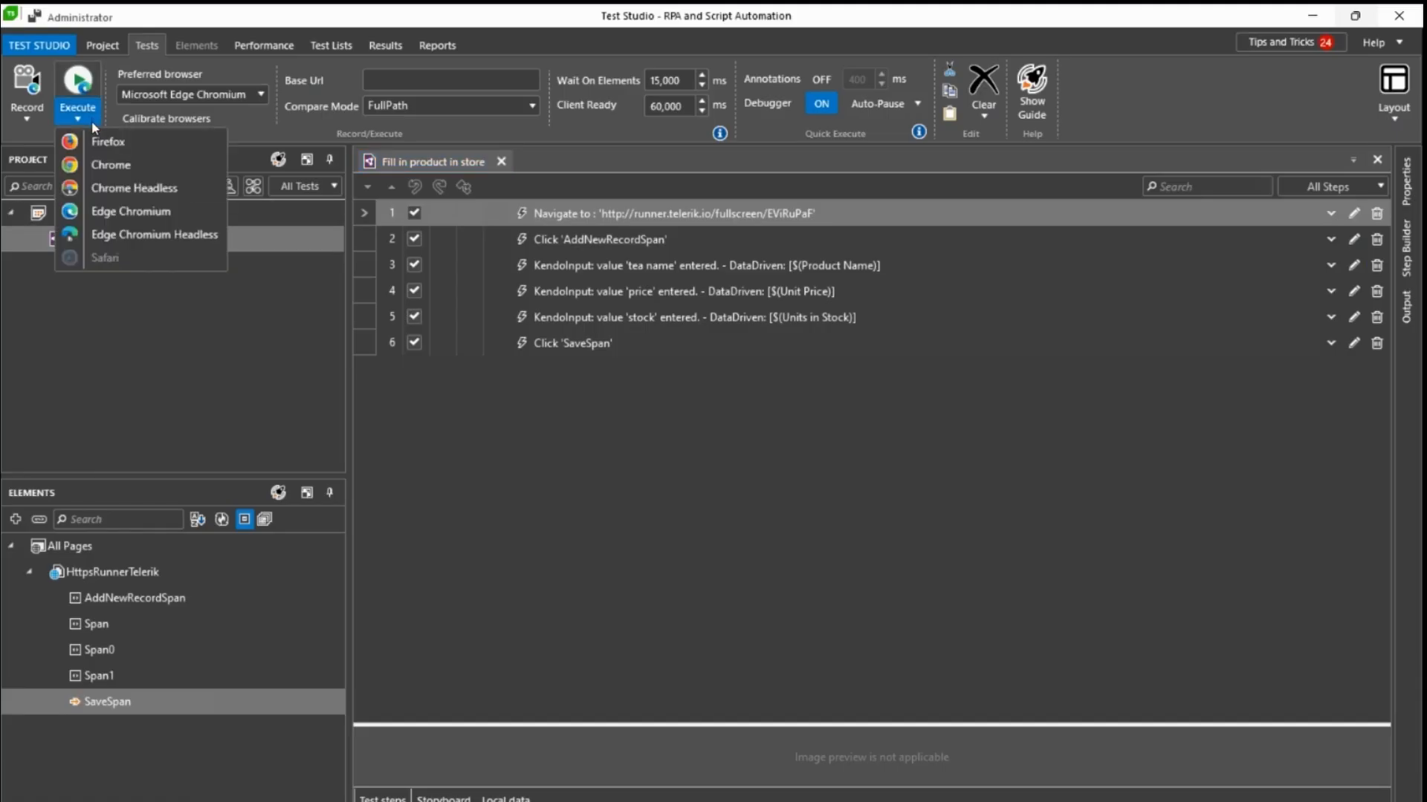
mouse_move(101, 318)
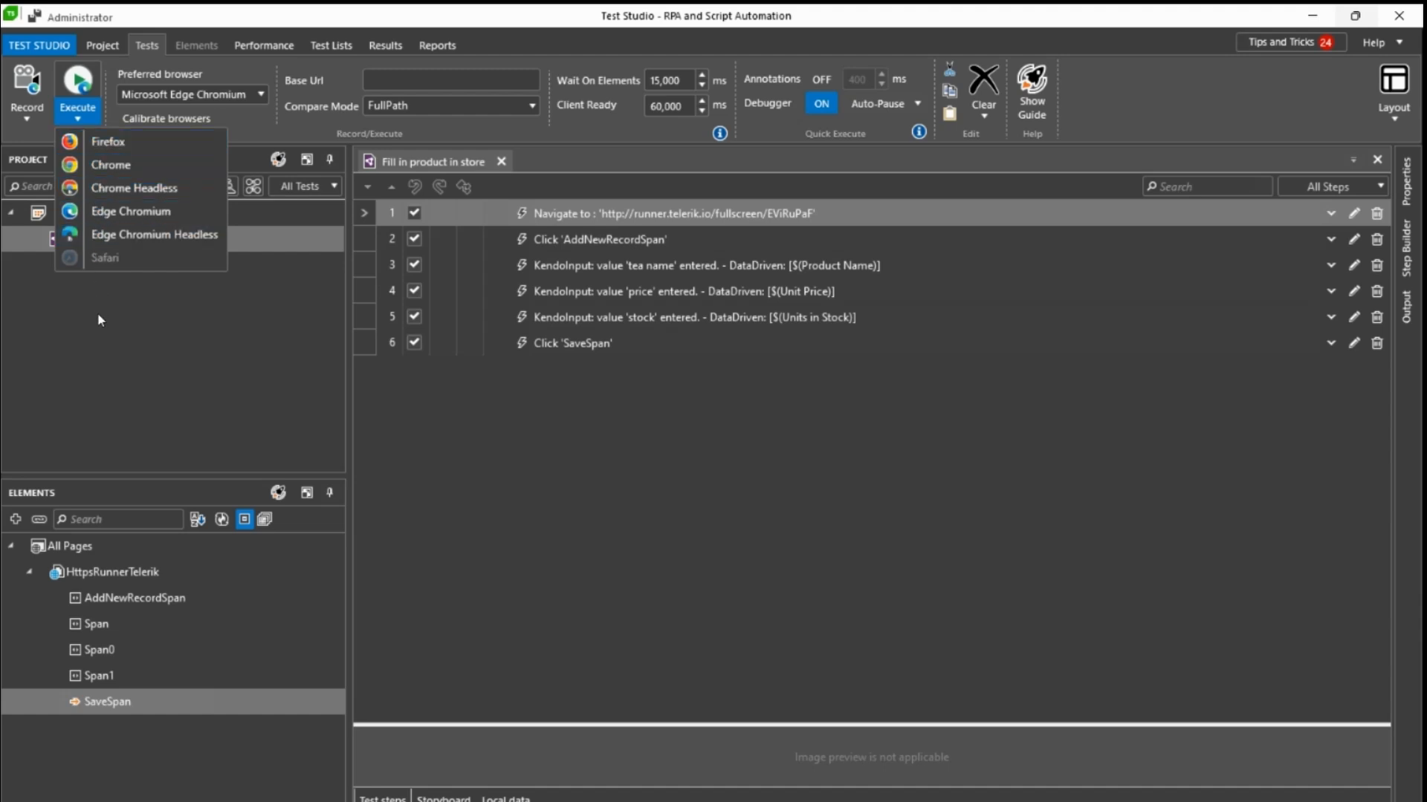
left_click(103, 45)
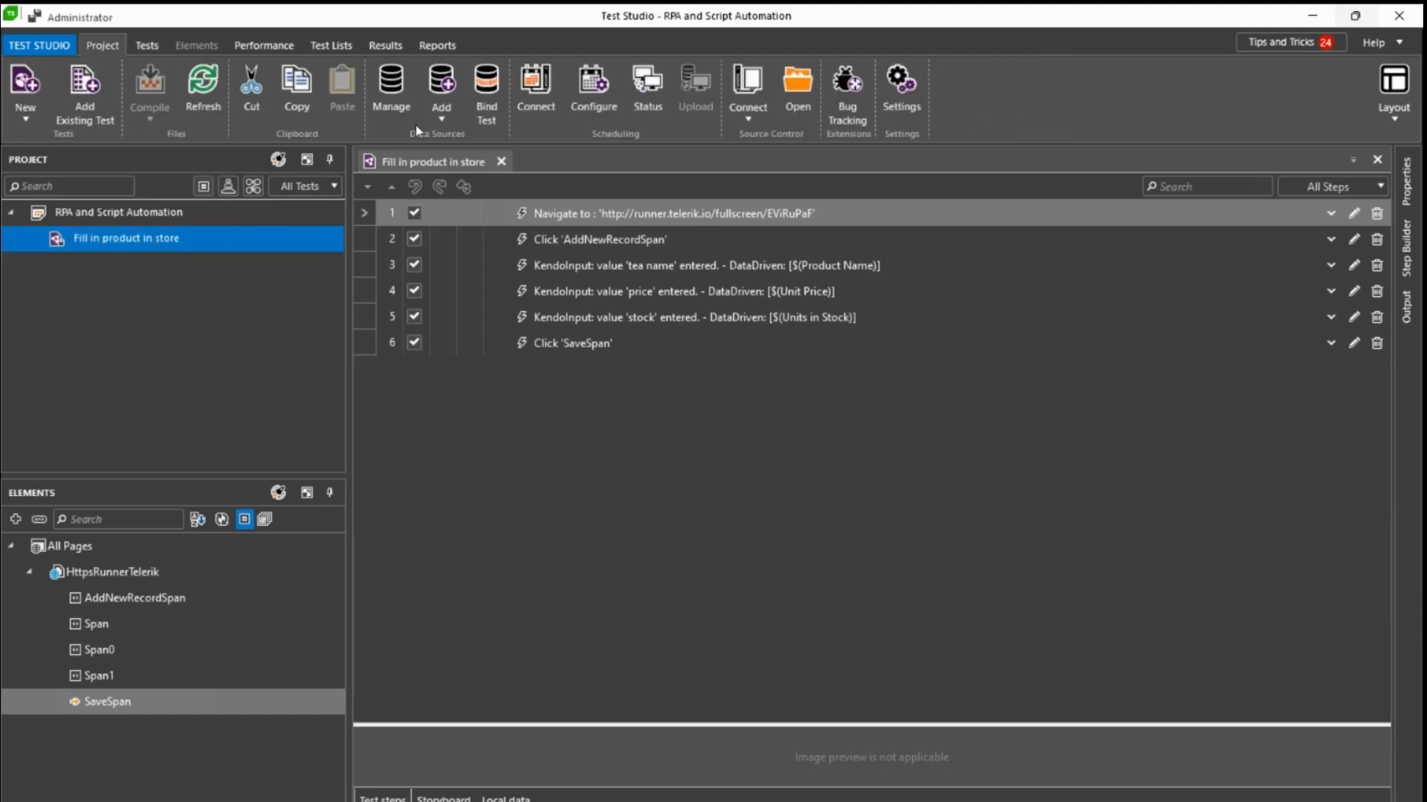
left_click(441, 86)
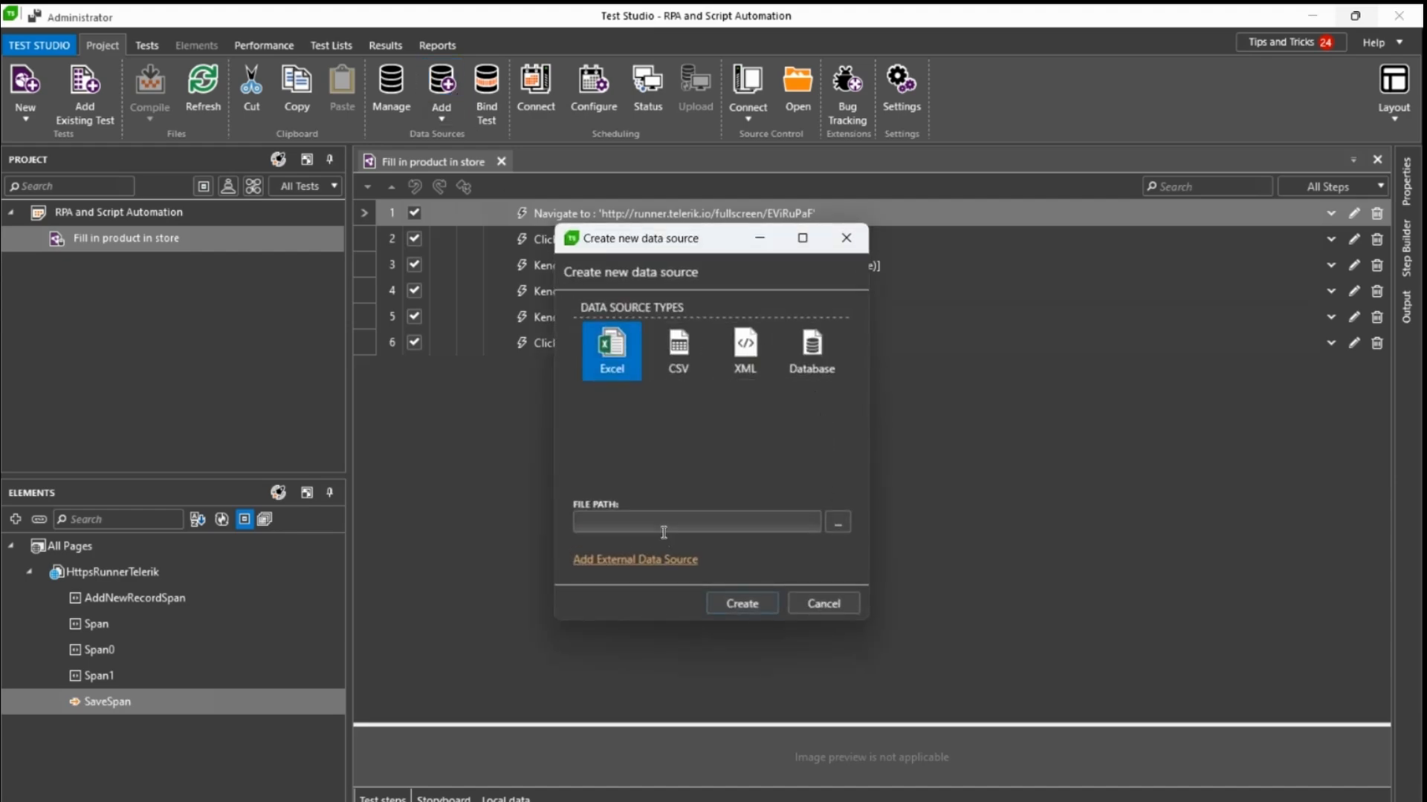
left_click(823, 603)
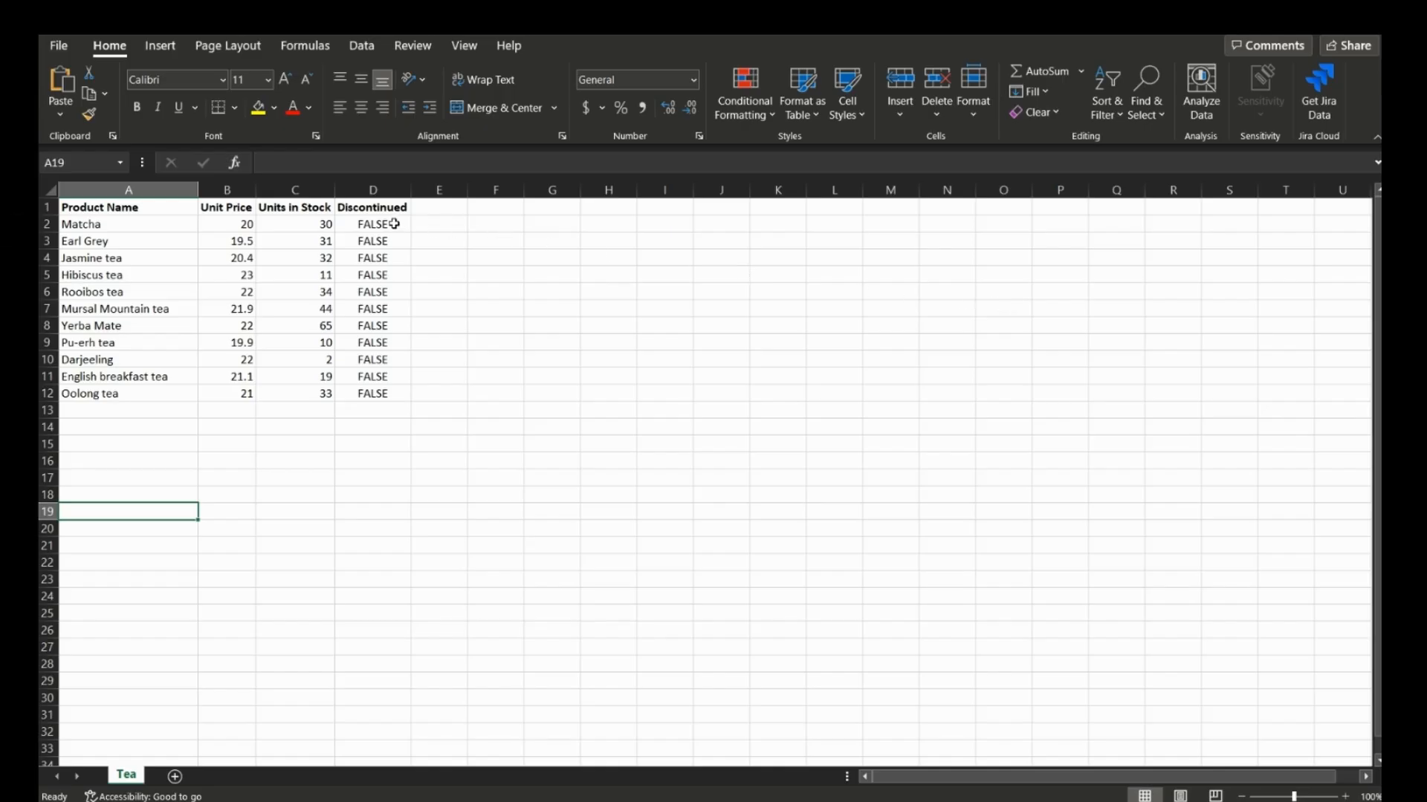
mouse_move(457, 220)
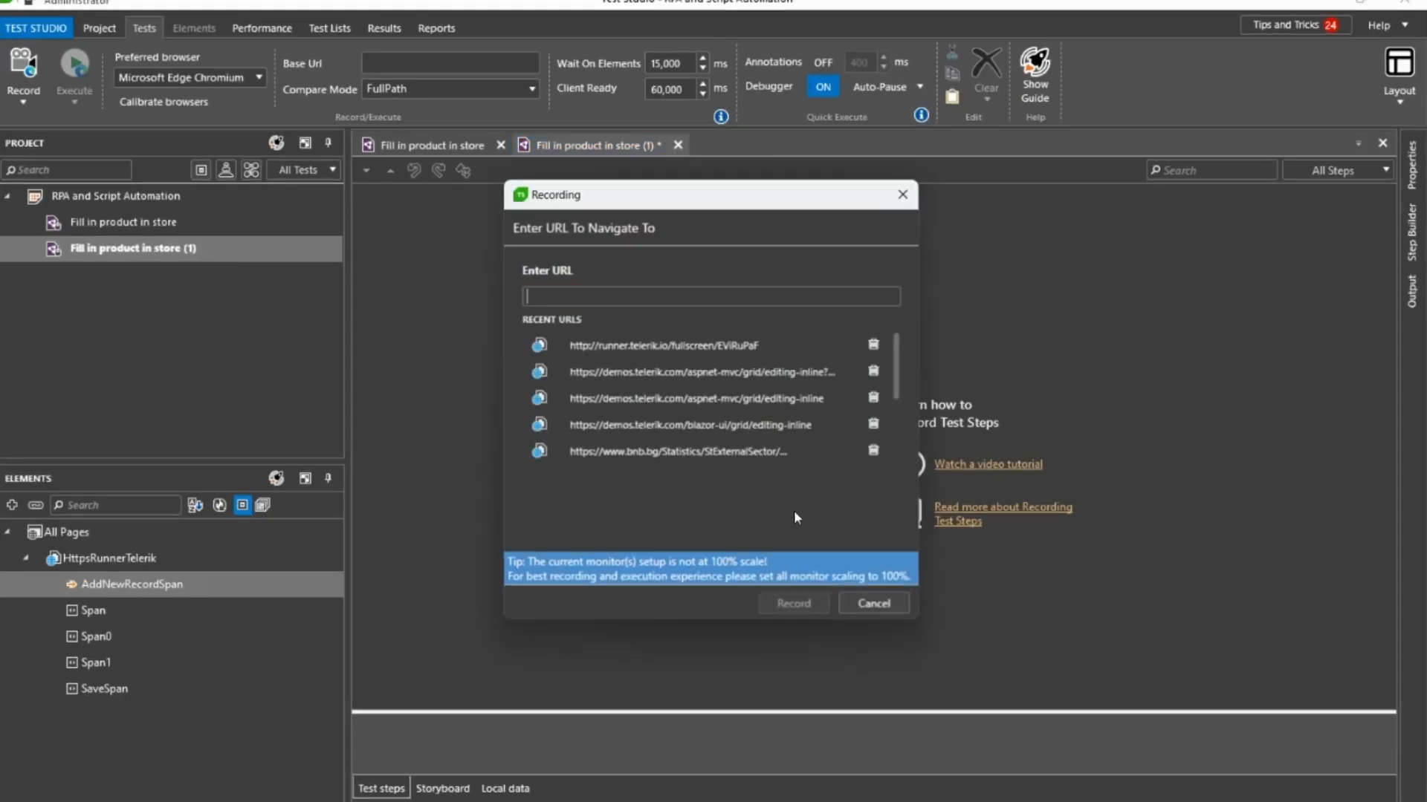
left_click(662, 346)
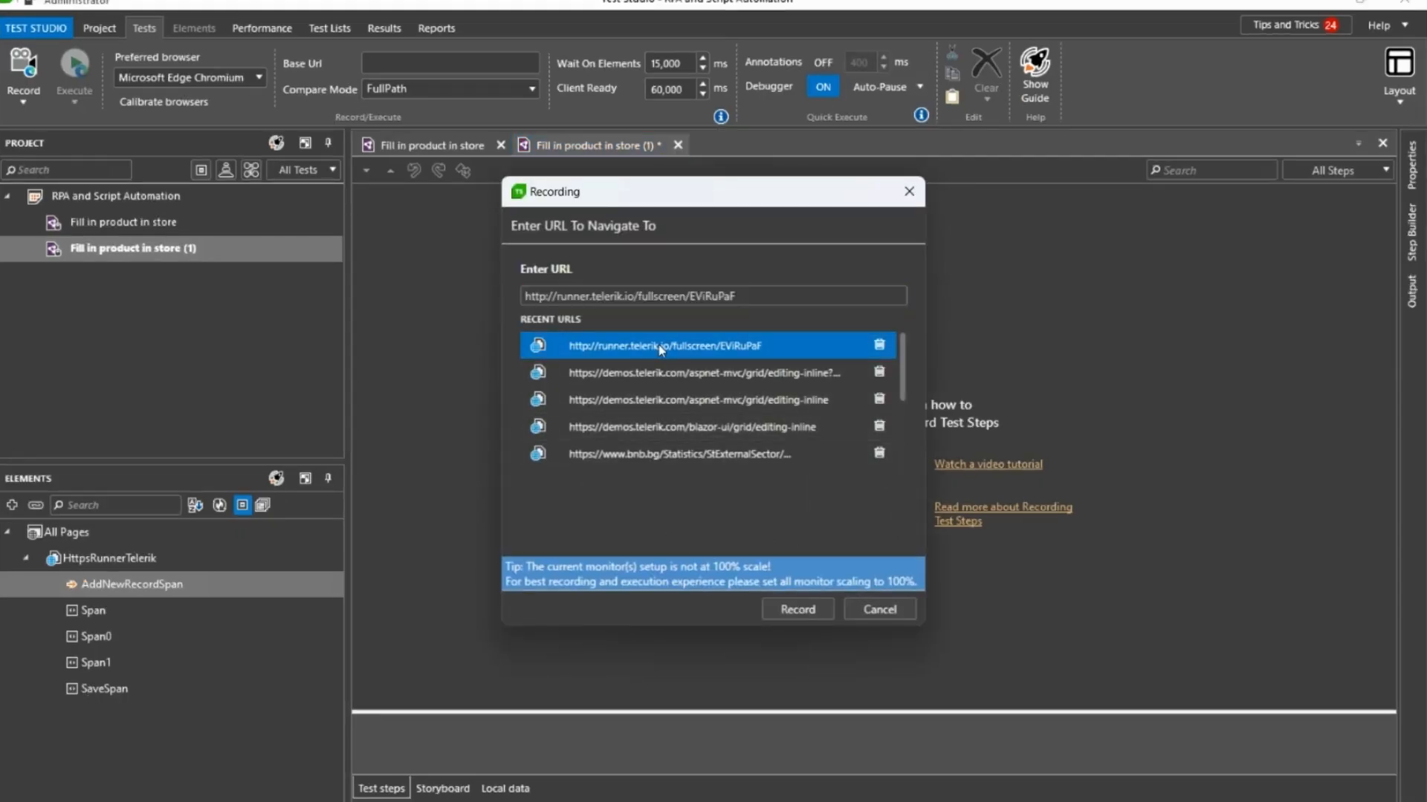
left_click(797, 609)
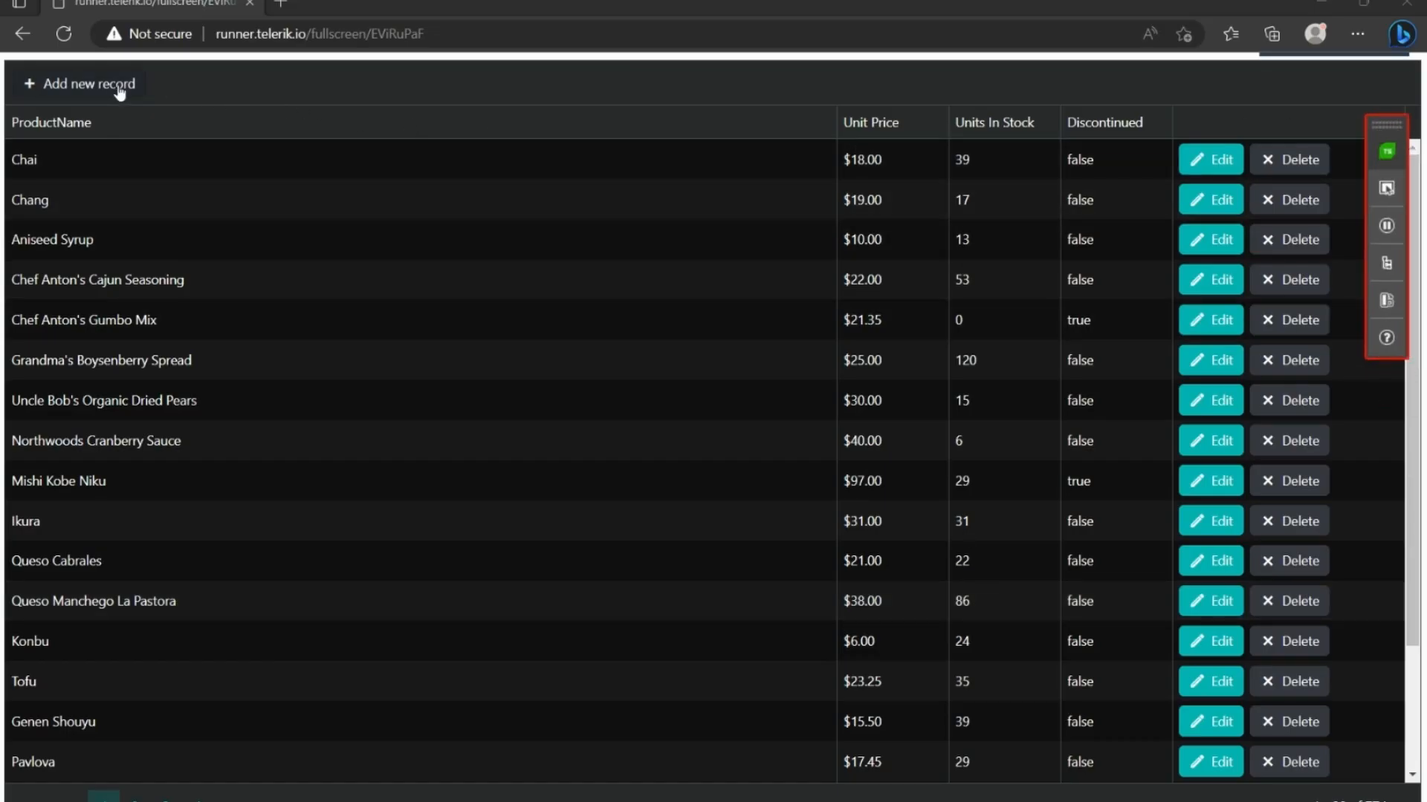
Step: Record adding a new grid record and moving into the Units In Stock field
left_click(84, 84)
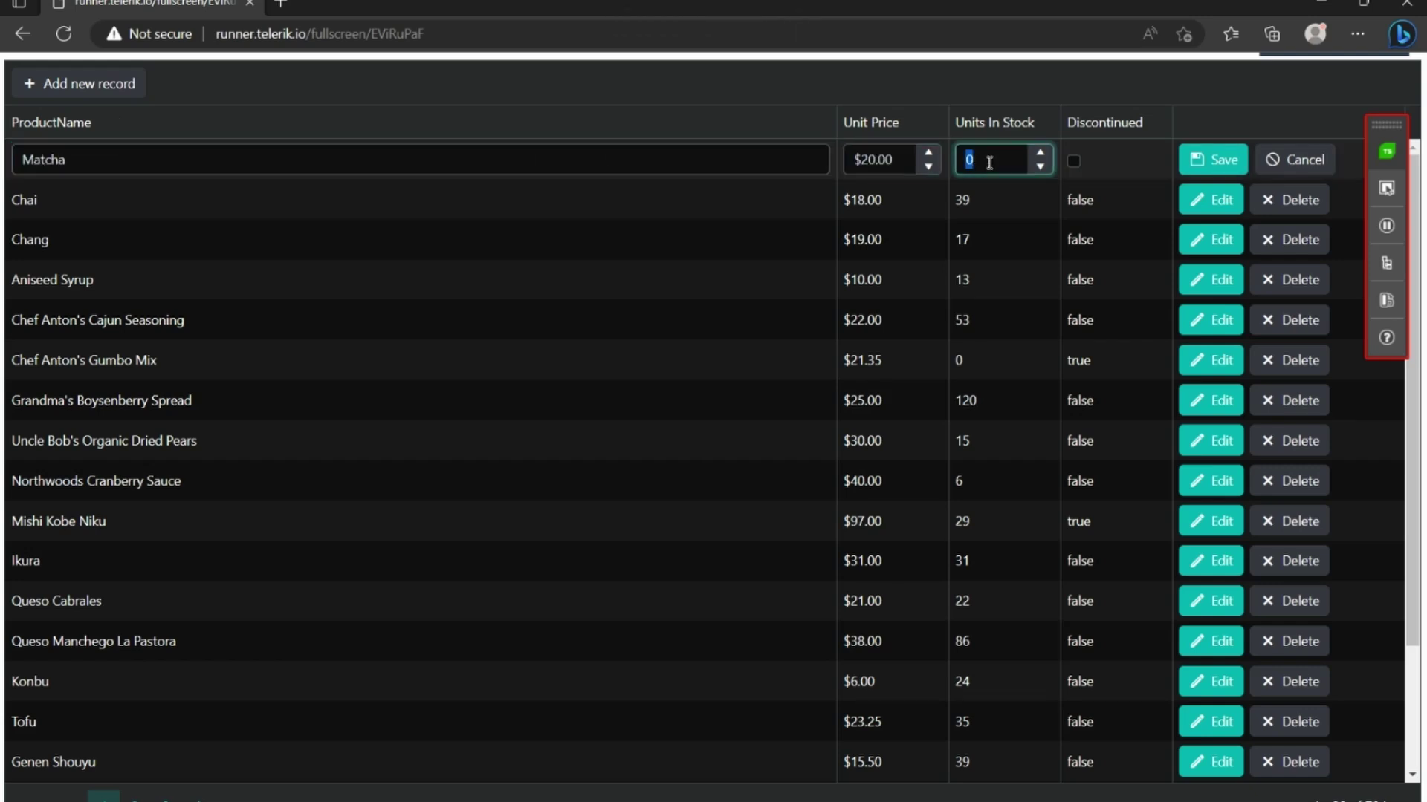
left_click(1212, 159)
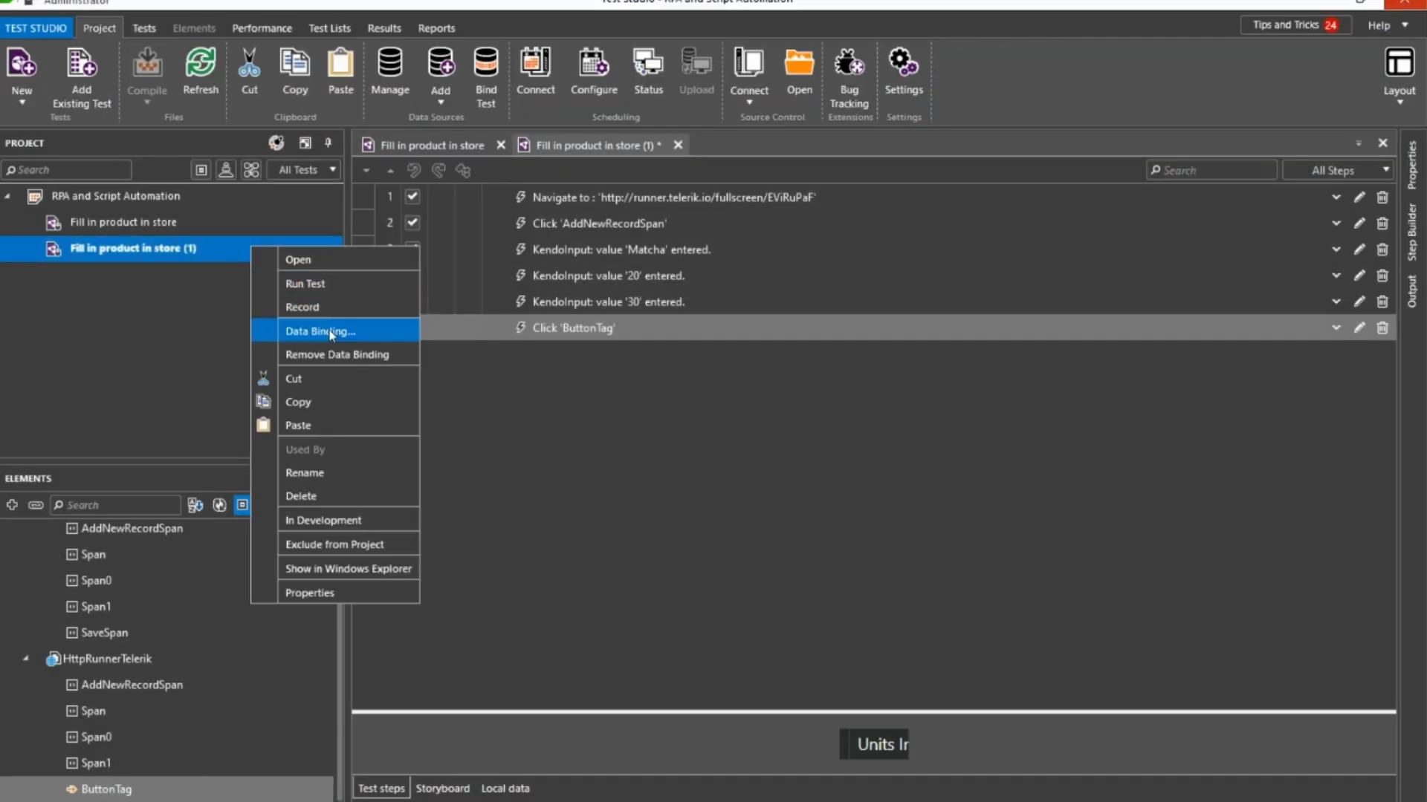
Step: Bind the test to the data source; map step 3's InputValue to ProductName, then price
left_click(321, 331)
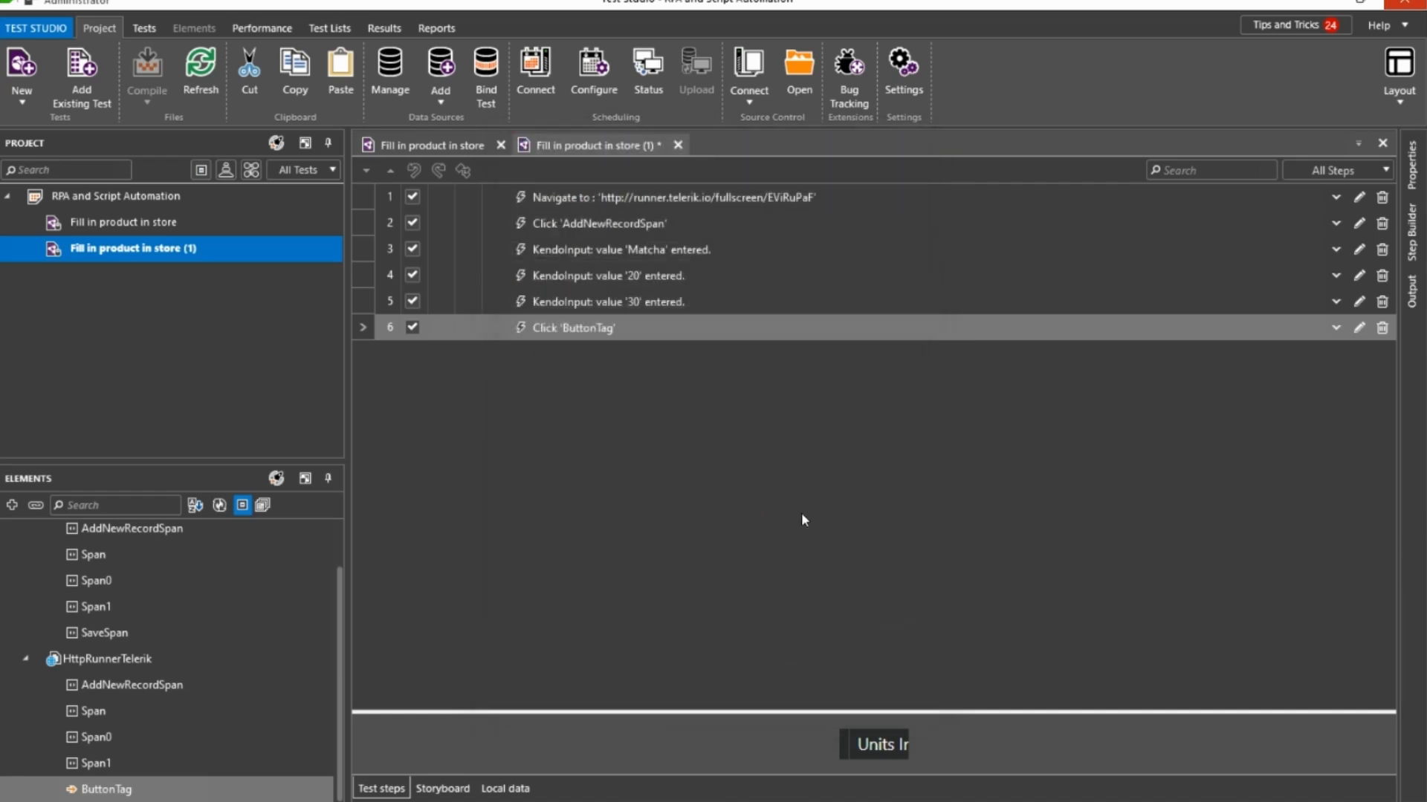
left_click(144, 27)
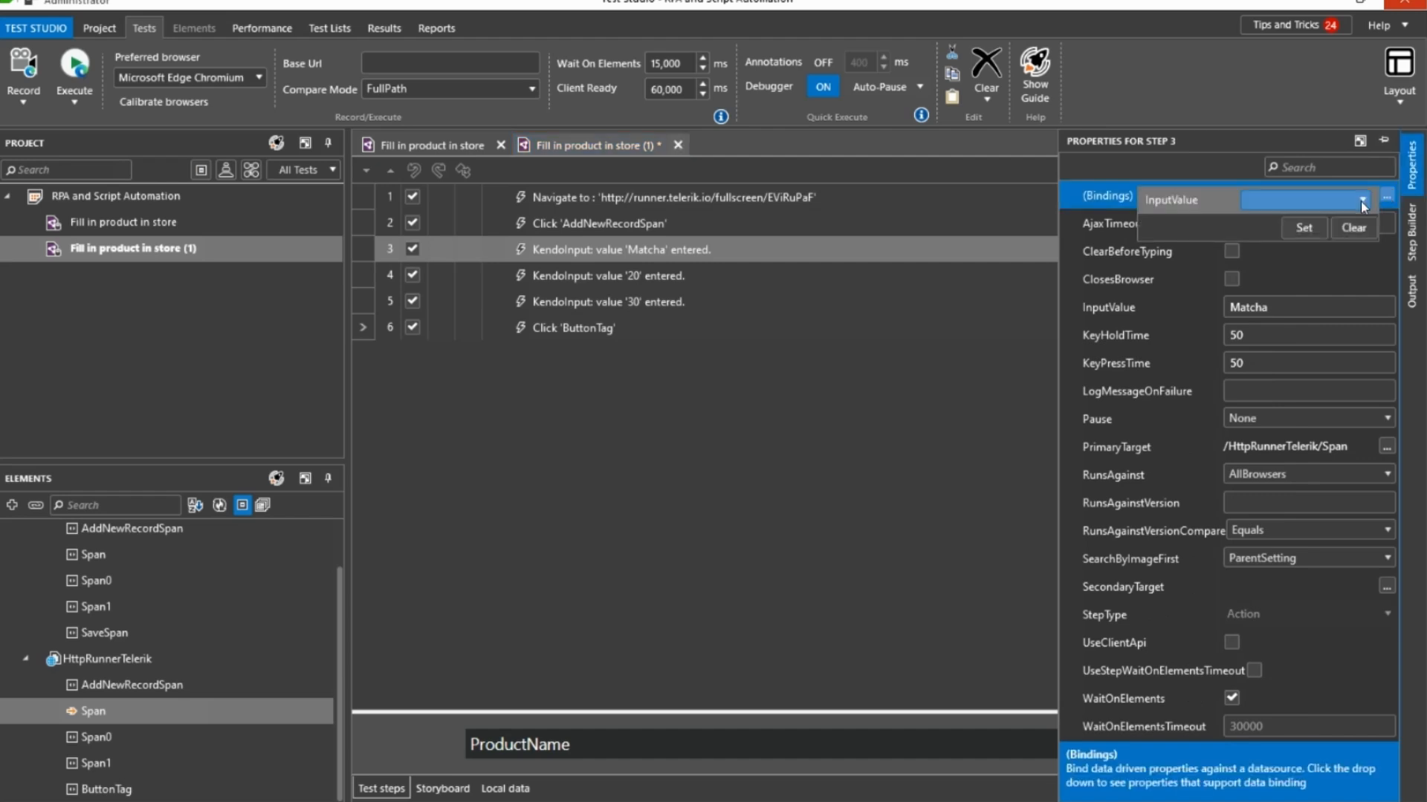
left_click(1304, 227)
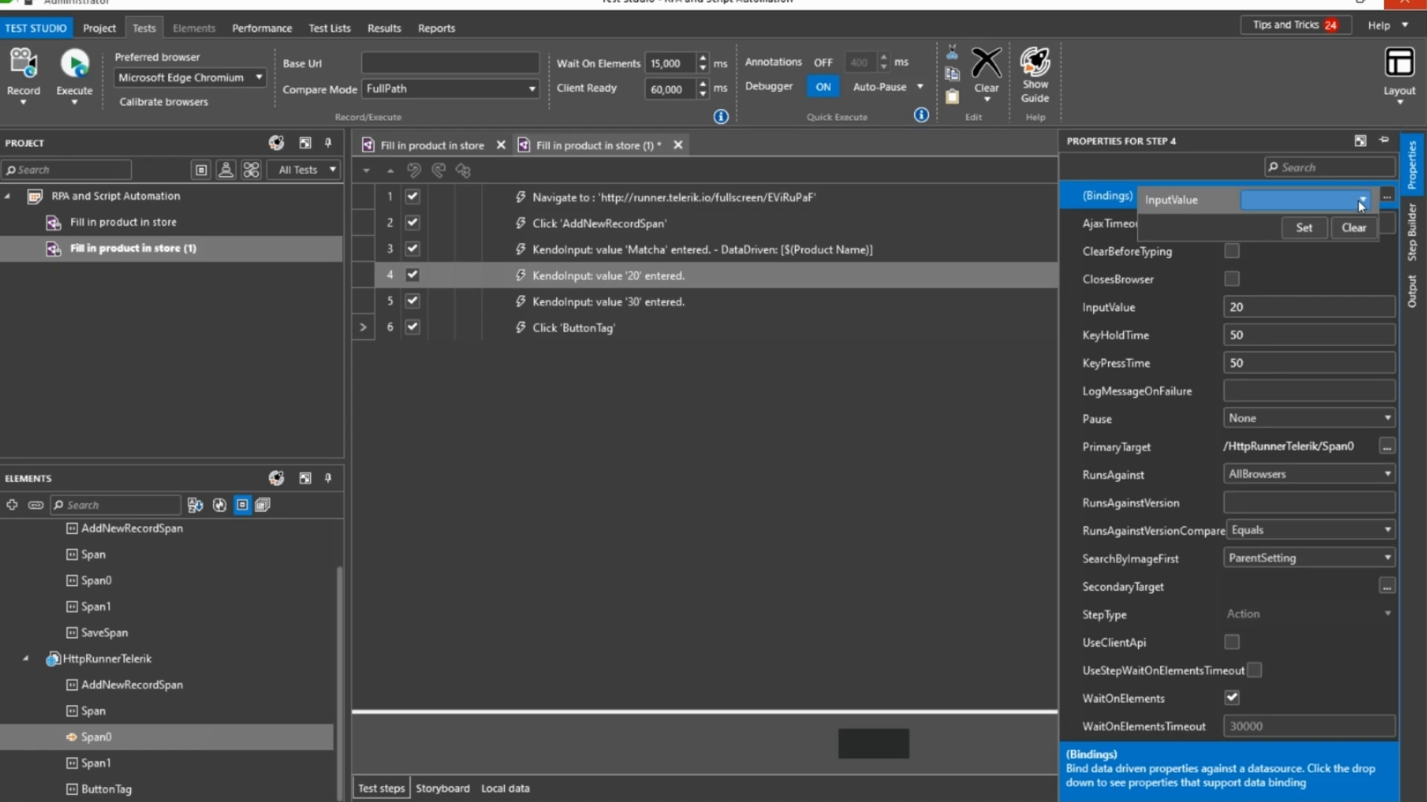
left_click(1303, 227)
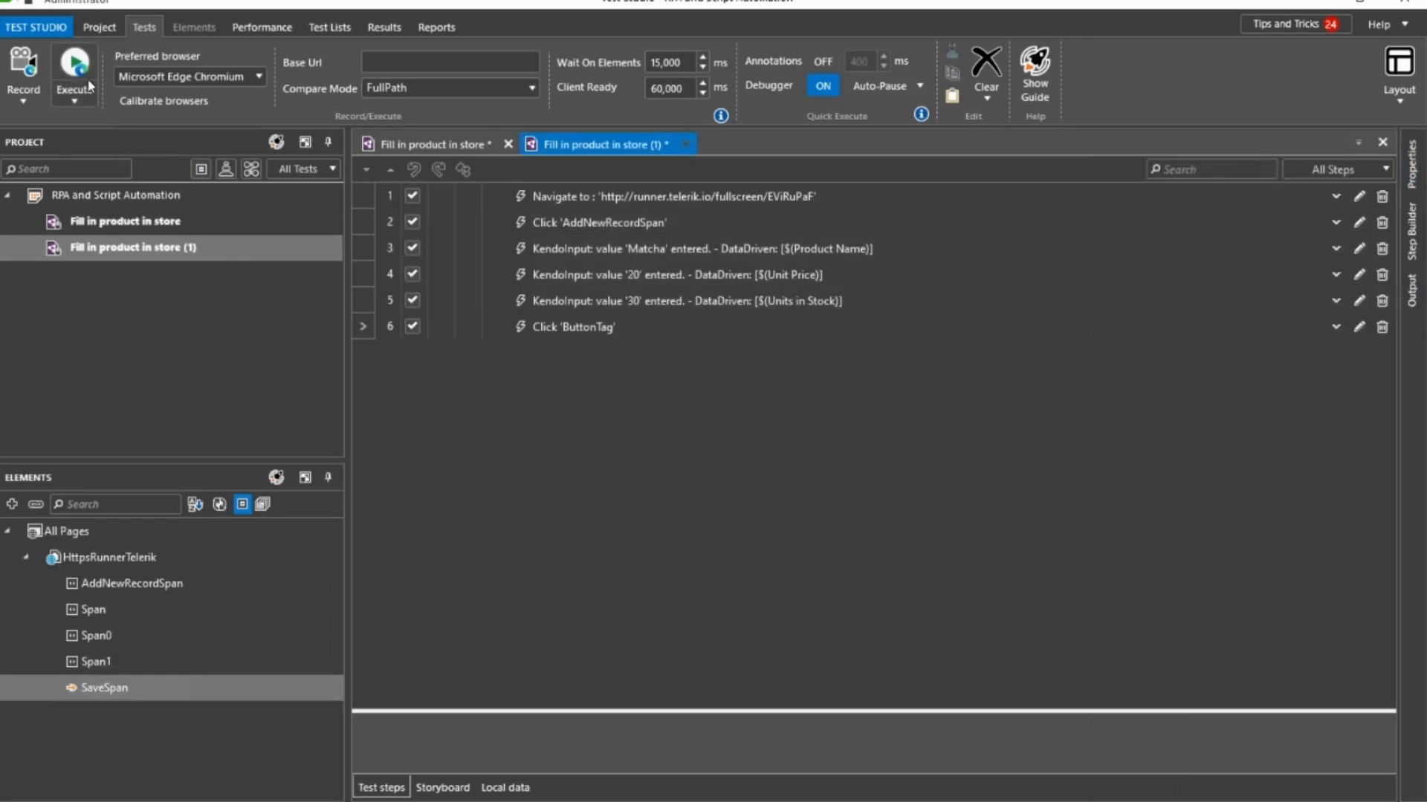
Step: Execute the data-driven test, review iteration results, and bring up step 2's actions
left_click(72, 64)
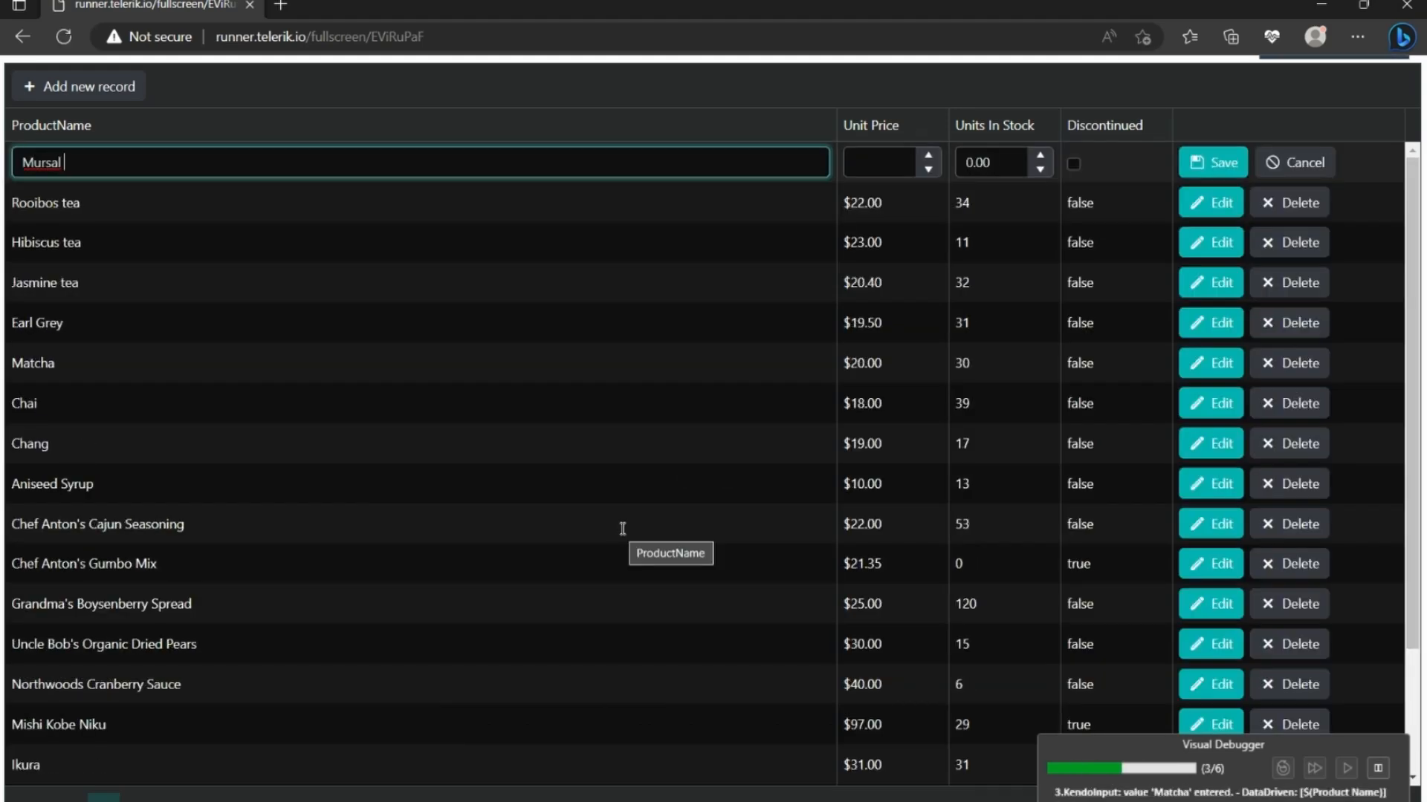
left_click(1213, 162)
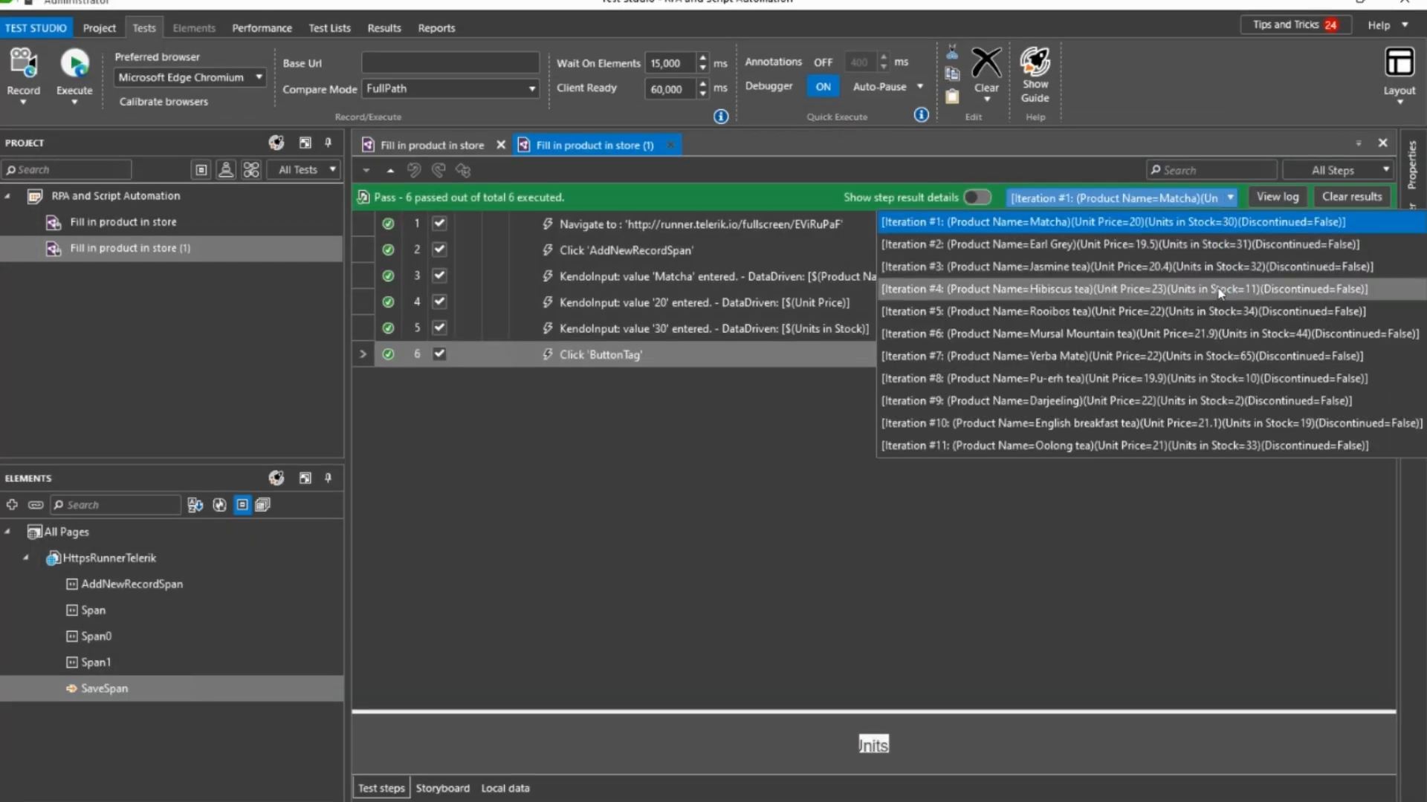
right_click(625, 226)
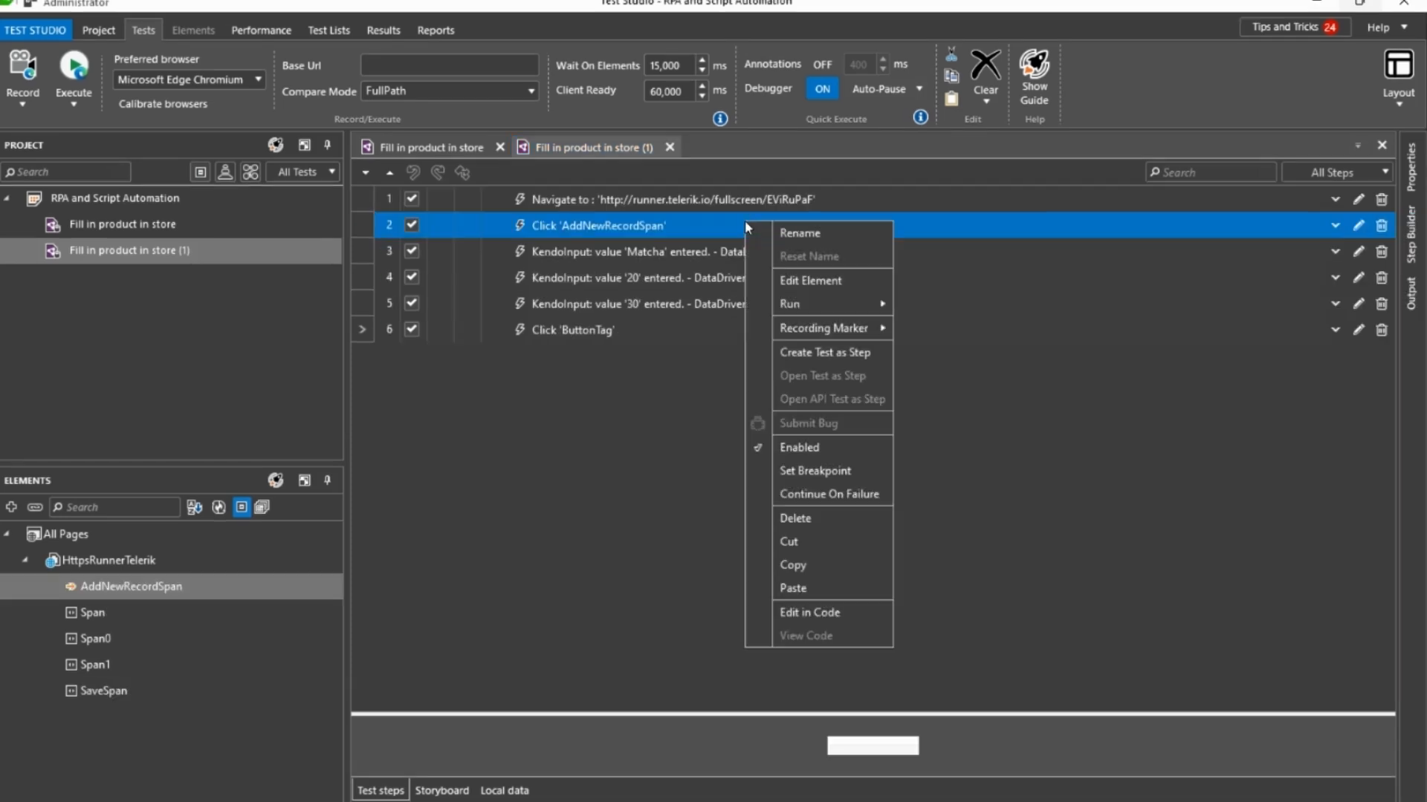
mouse_move(811, 304)
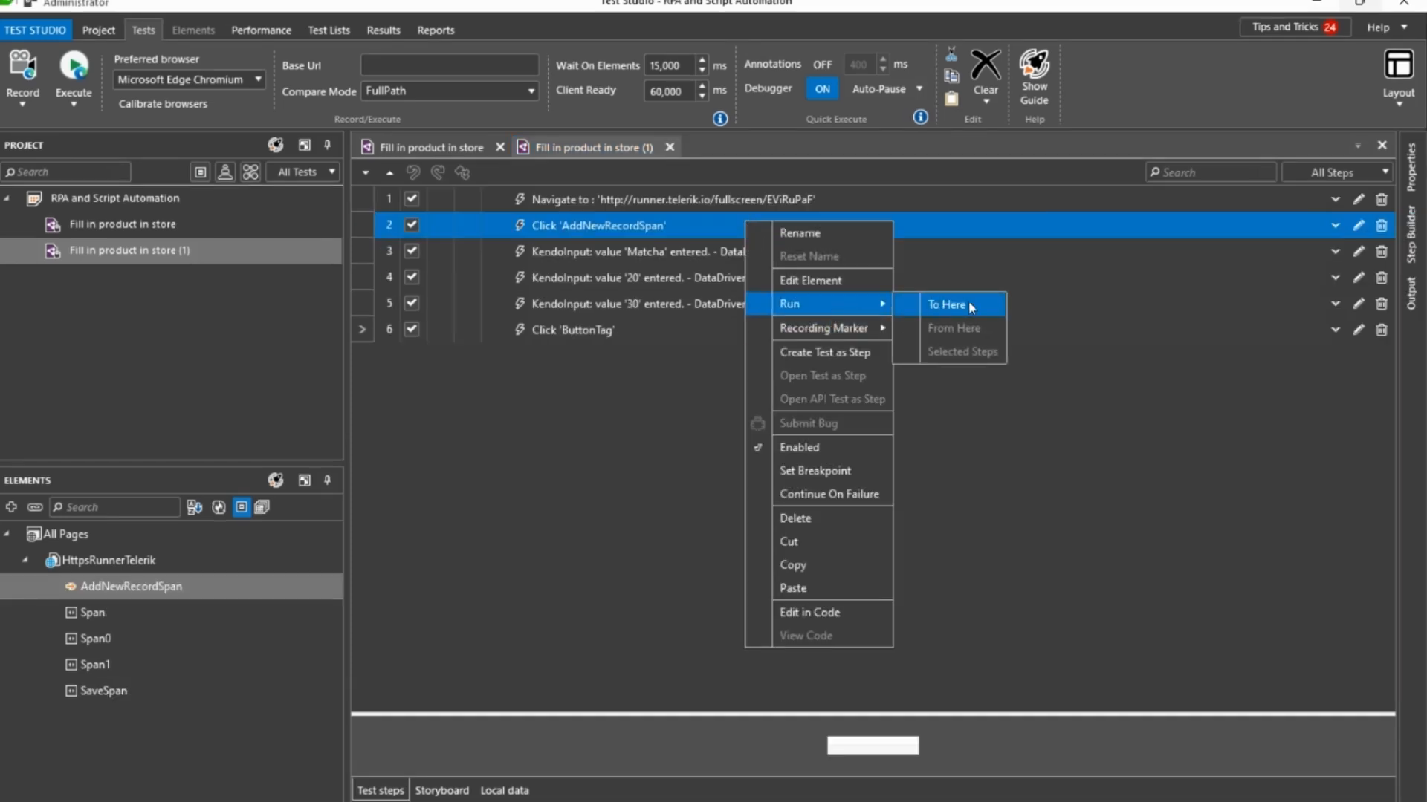
Step: Run to step 2, verify the ProductNameSpan text with CompareType NotContain 'ProductName is required'
left_click(947, 305)
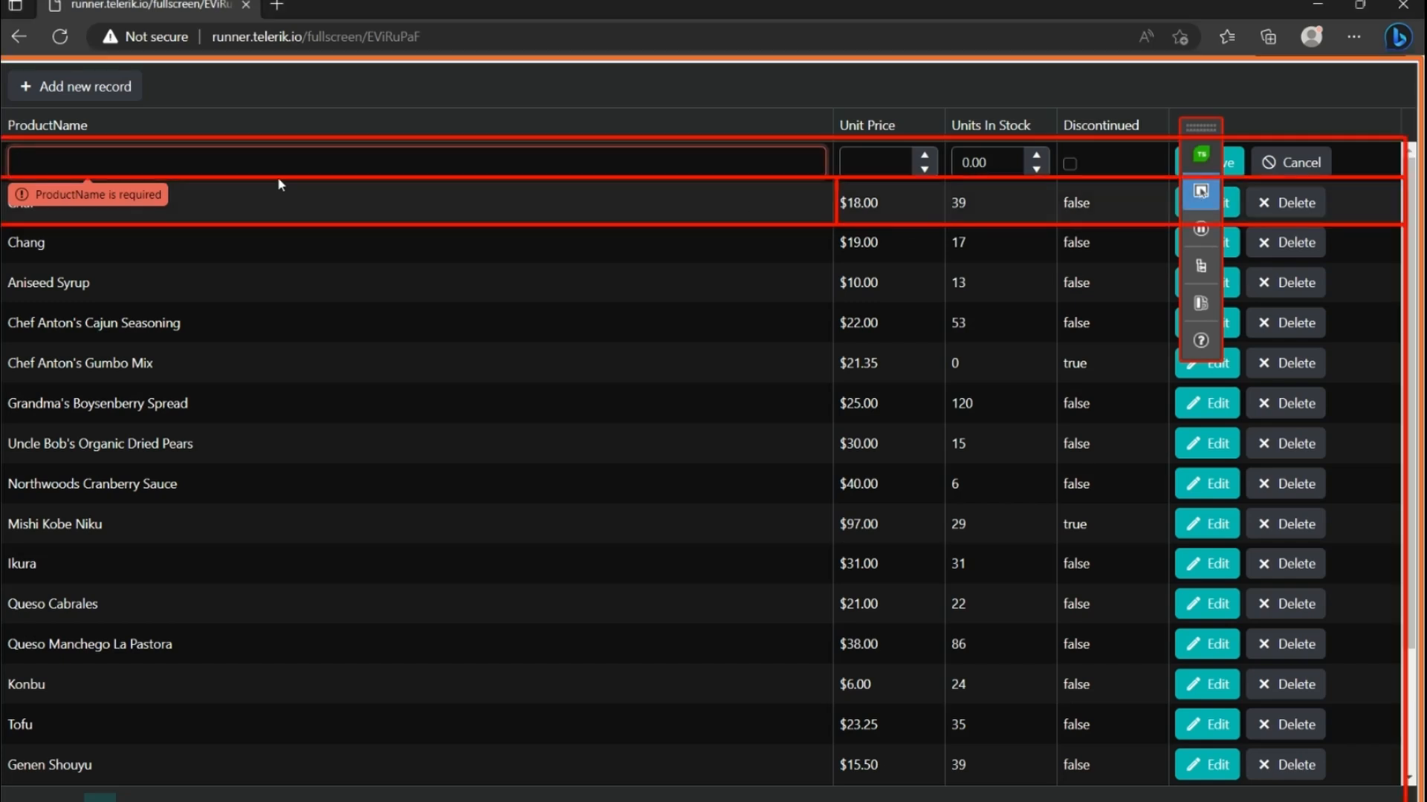
right_click(112, 199)
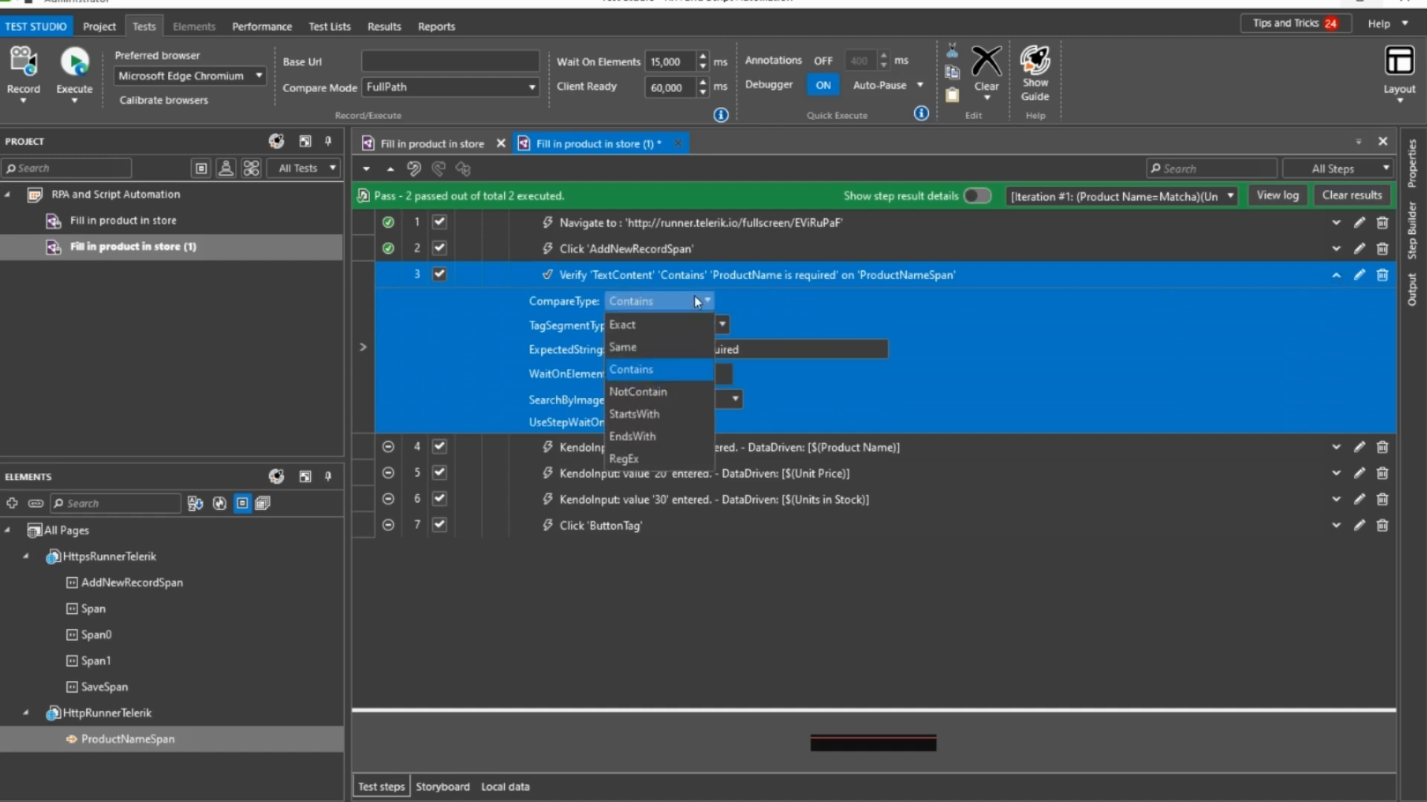
left_click(638, 391)
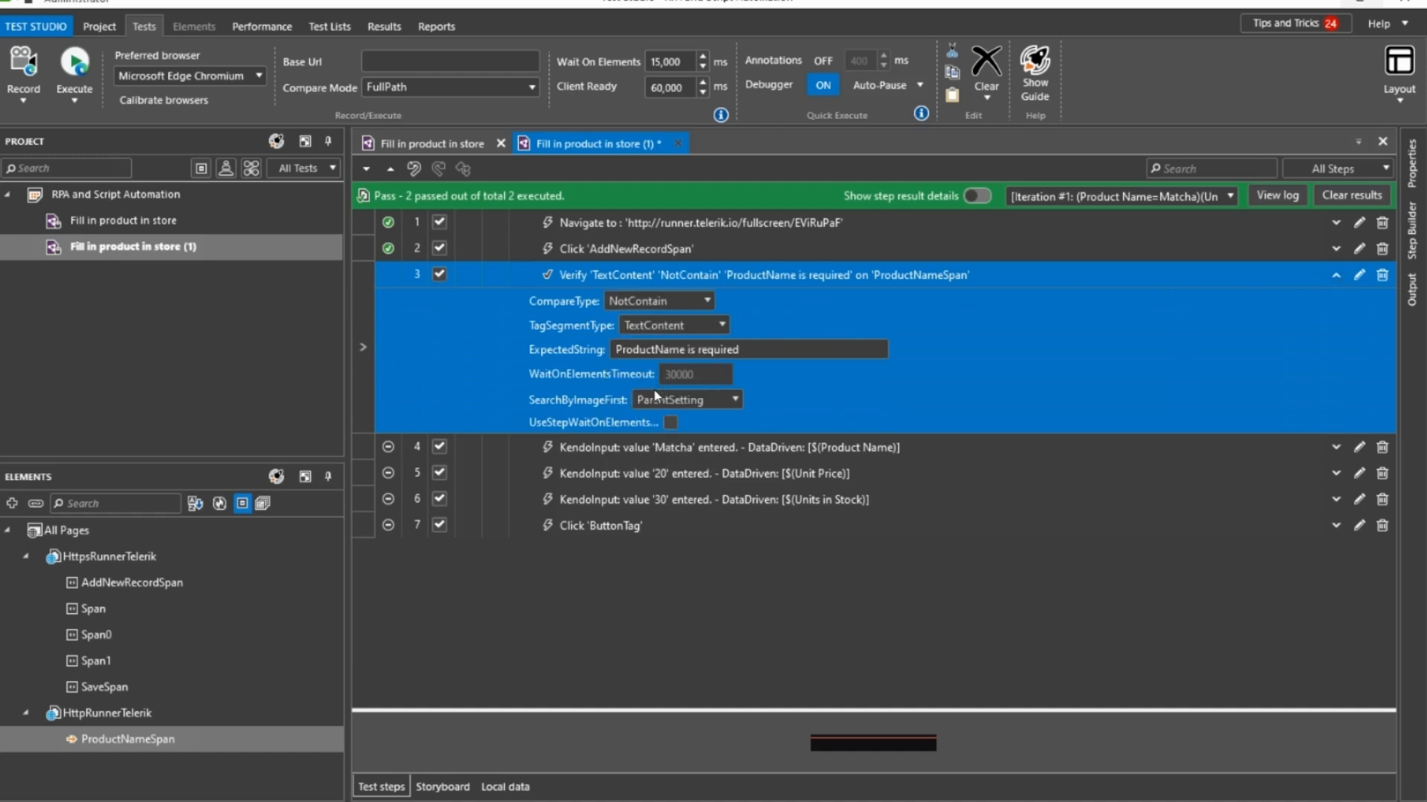
left_click(1334, 275)
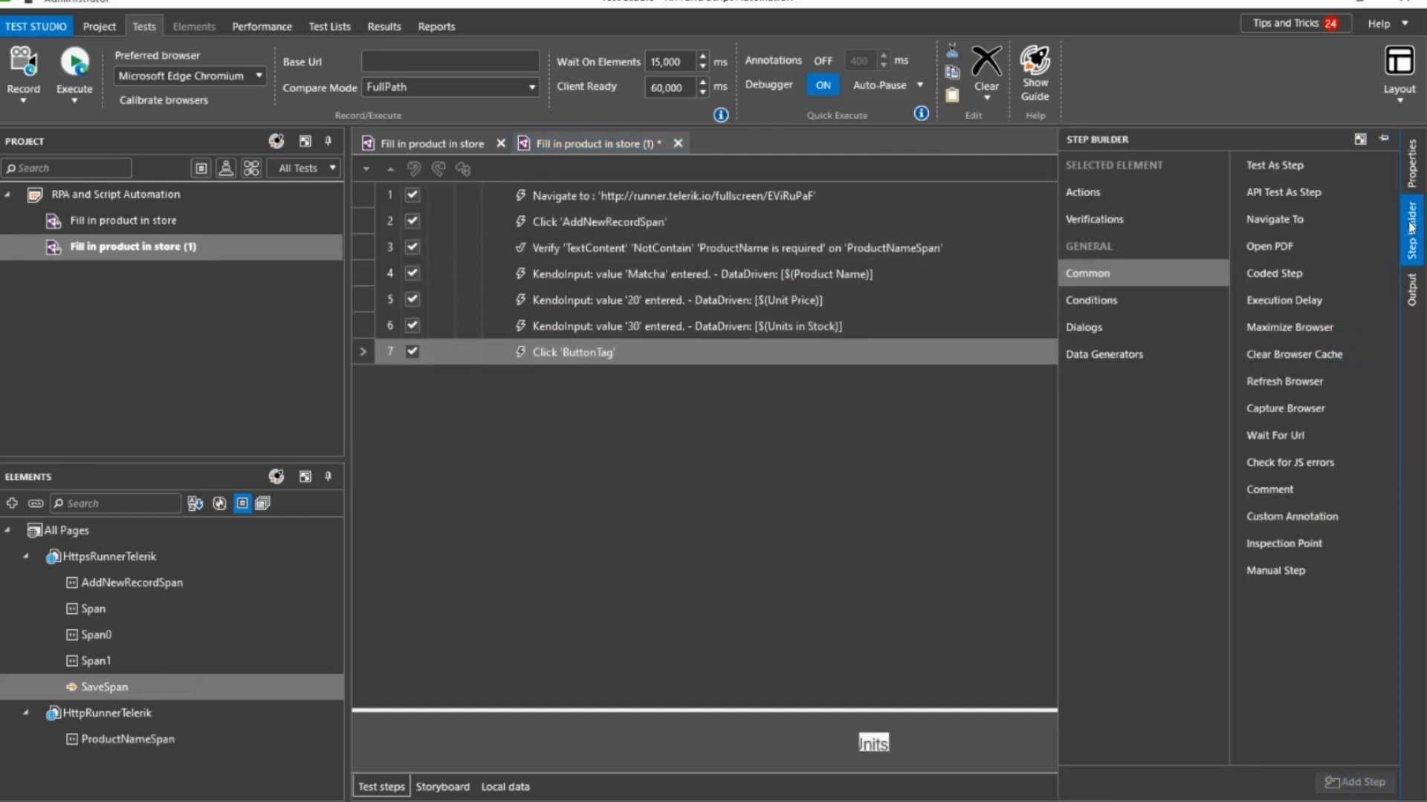
Step: Add an IF/ELSE block below step 3, using verification step 3 as its condition
left_click(1090, 300)
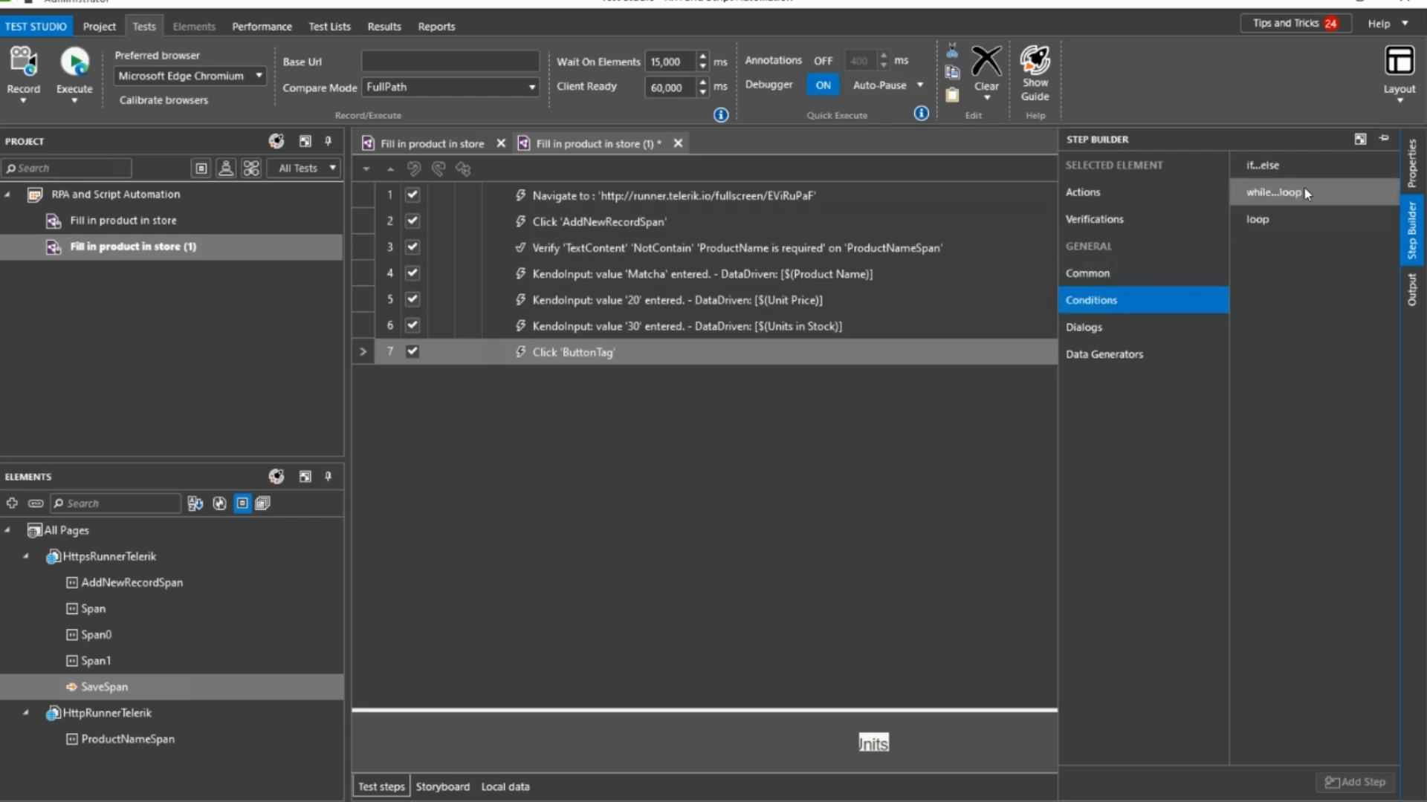
left_click(1259, 165)
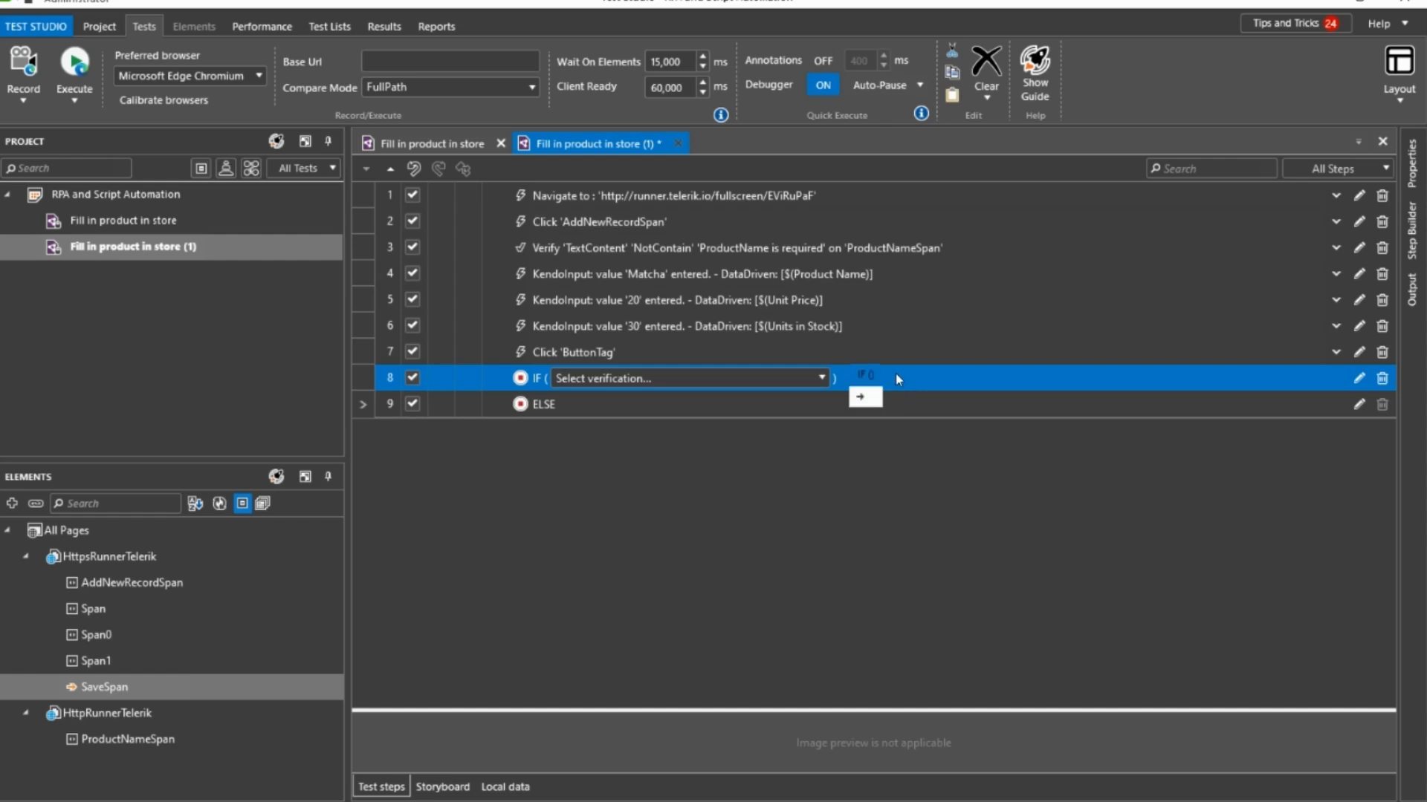
left_click_drag(864, 376, 876, 272)
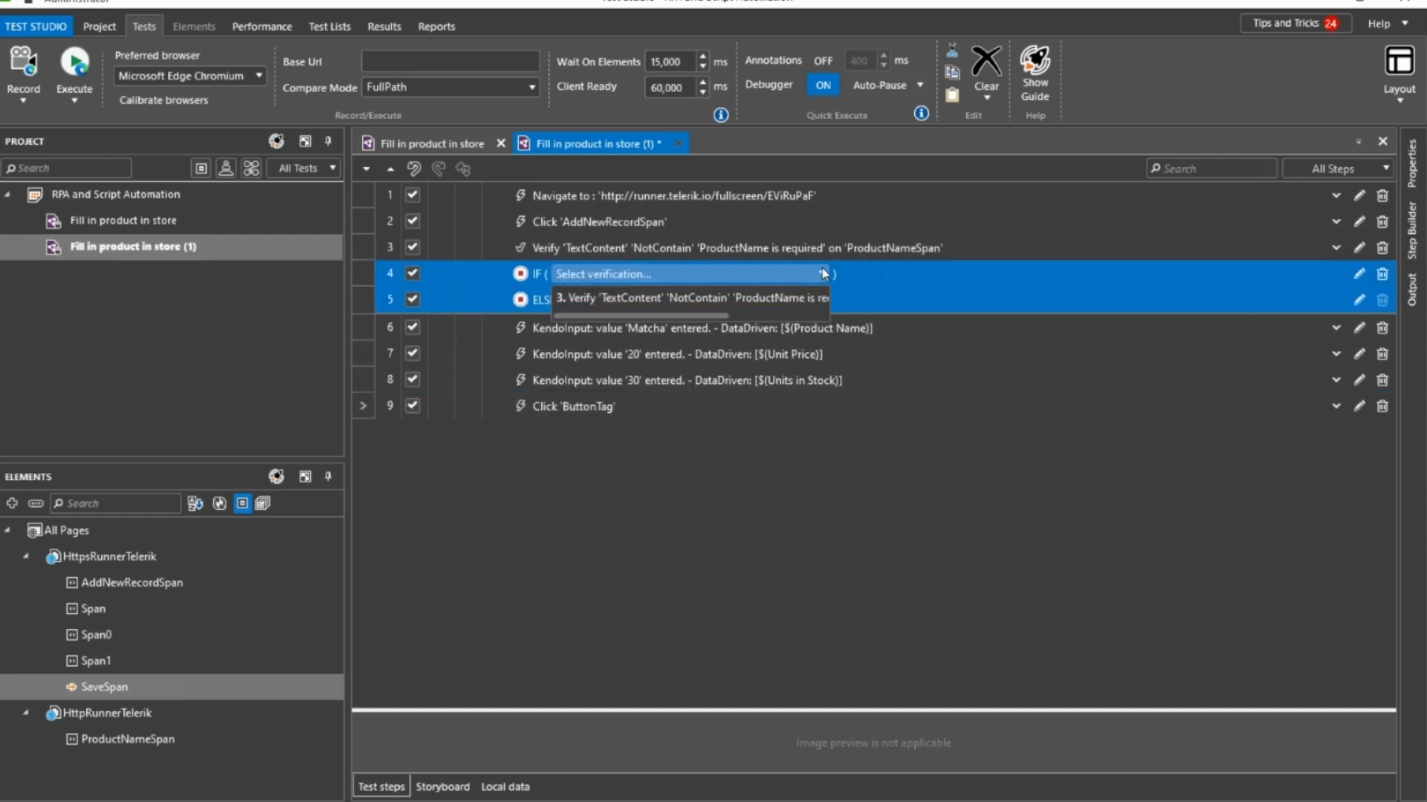
left_click(690, 298)
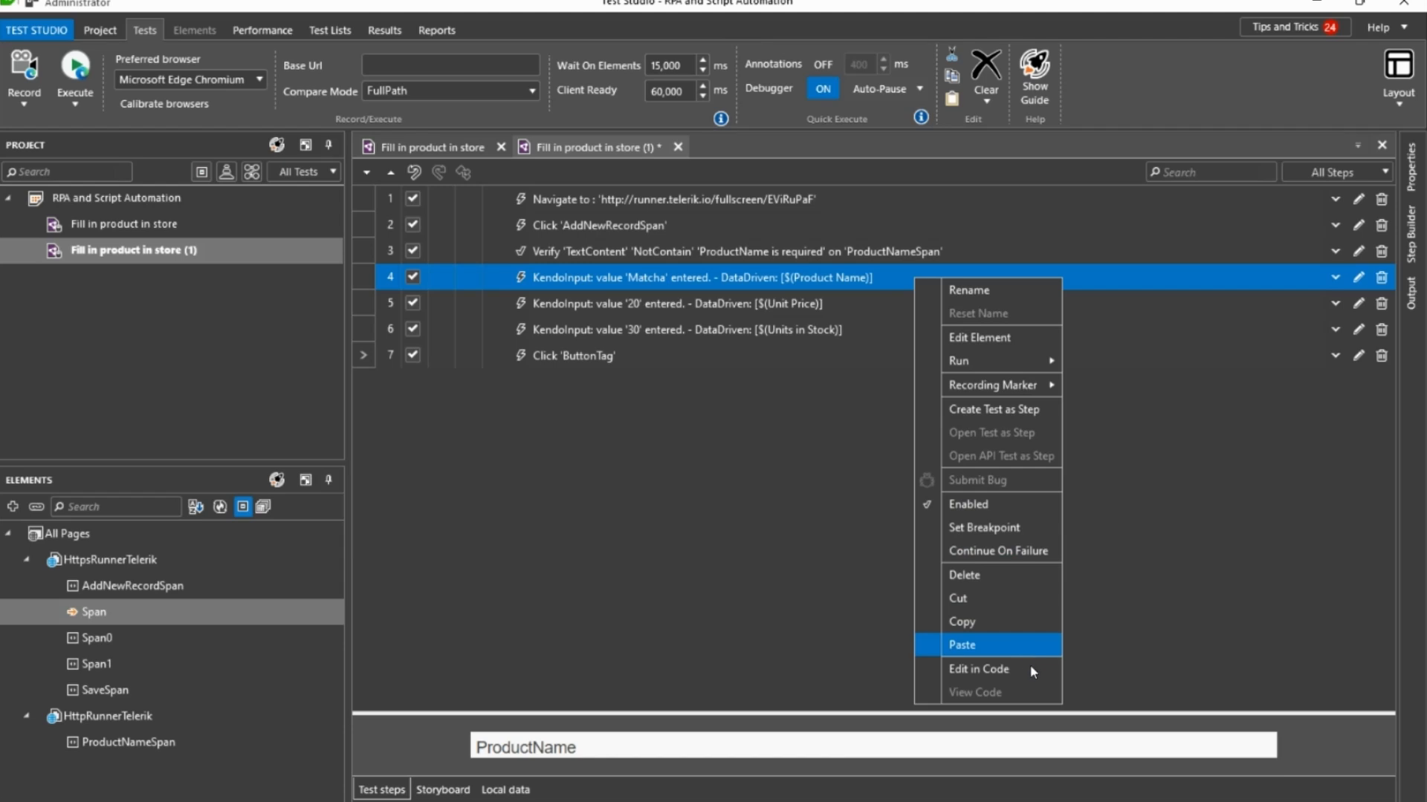
Step: Convert step 4 into C# code, add a comment, and return to the step list
left_click(978, 670)
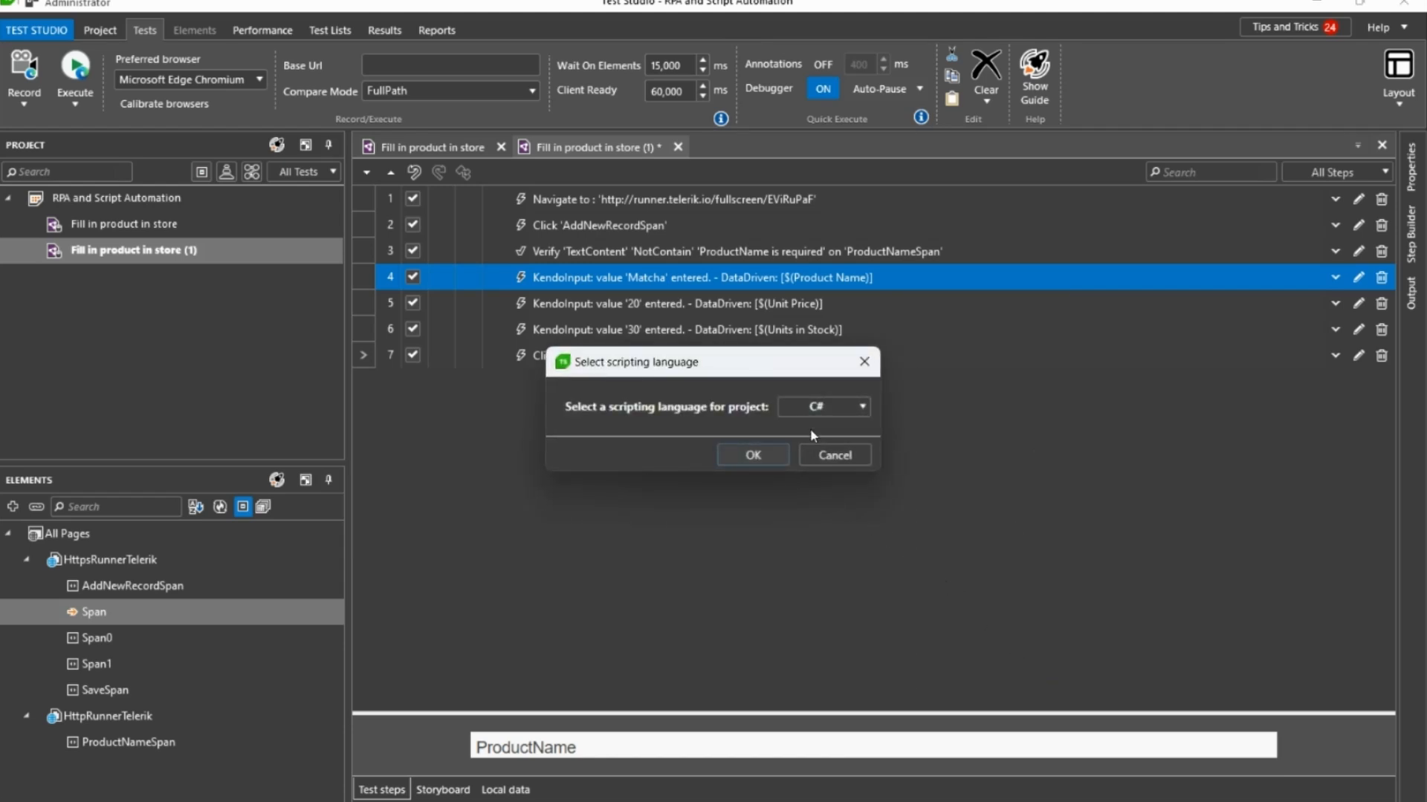
left_click(861, 407)
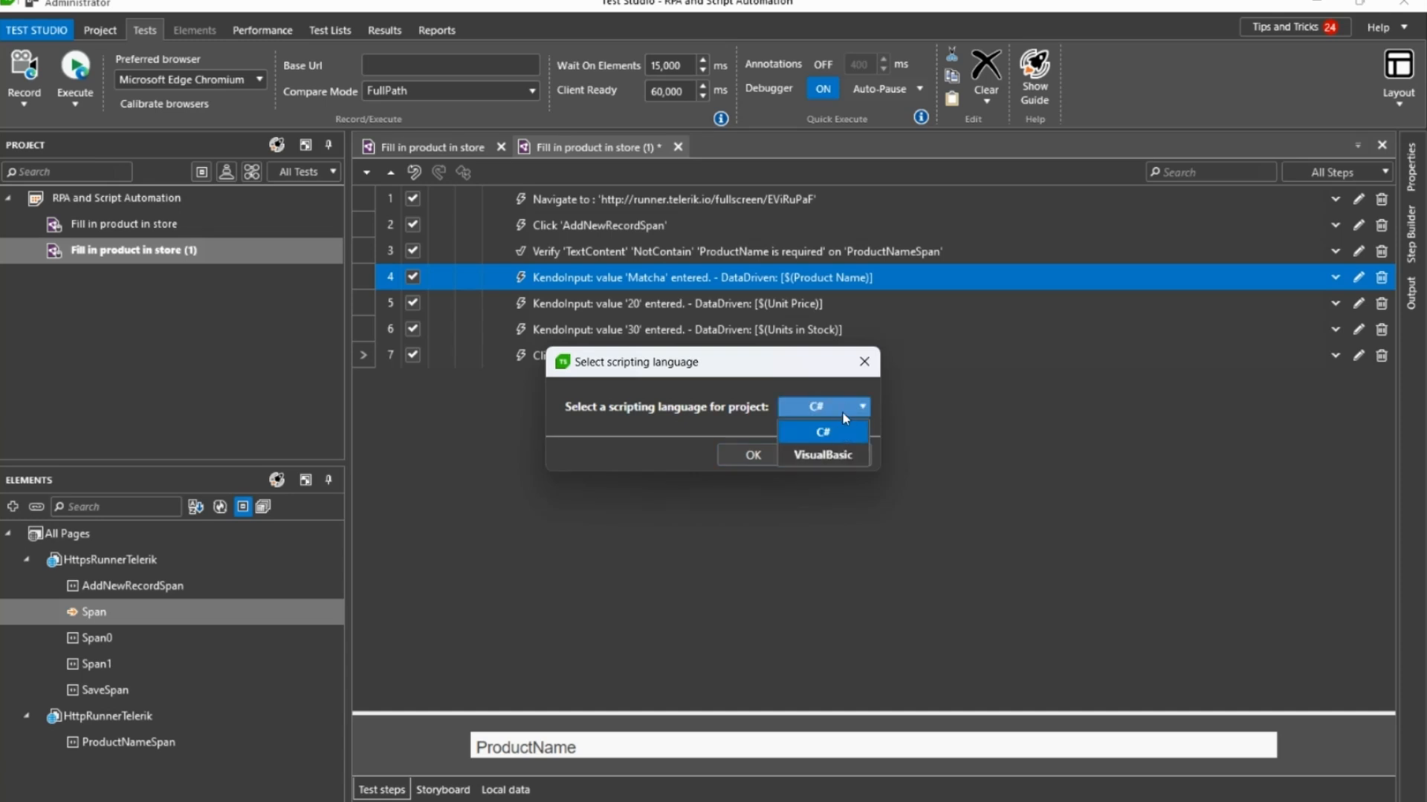
left_click(823, 431)
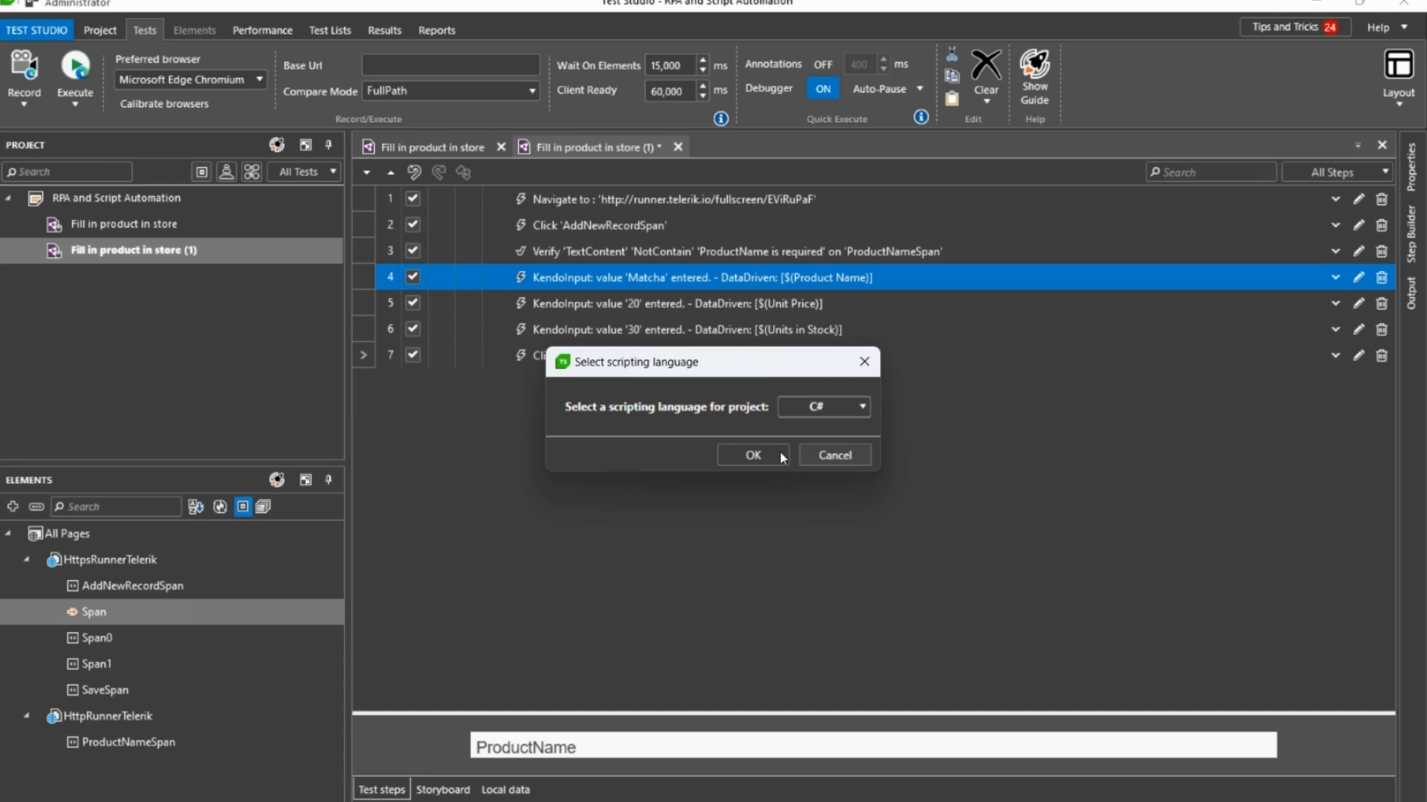
left_click(753, 454)
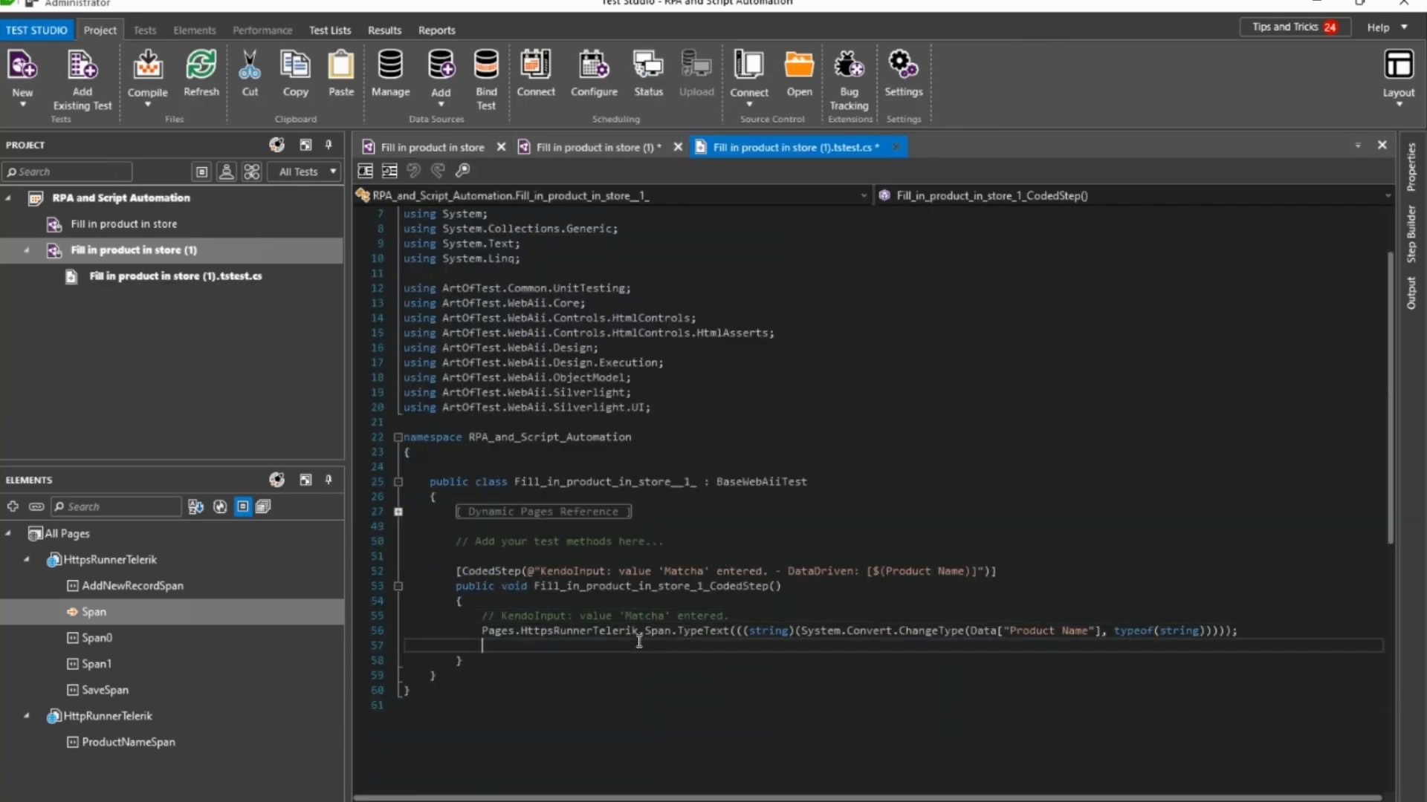
type("//enter your co")
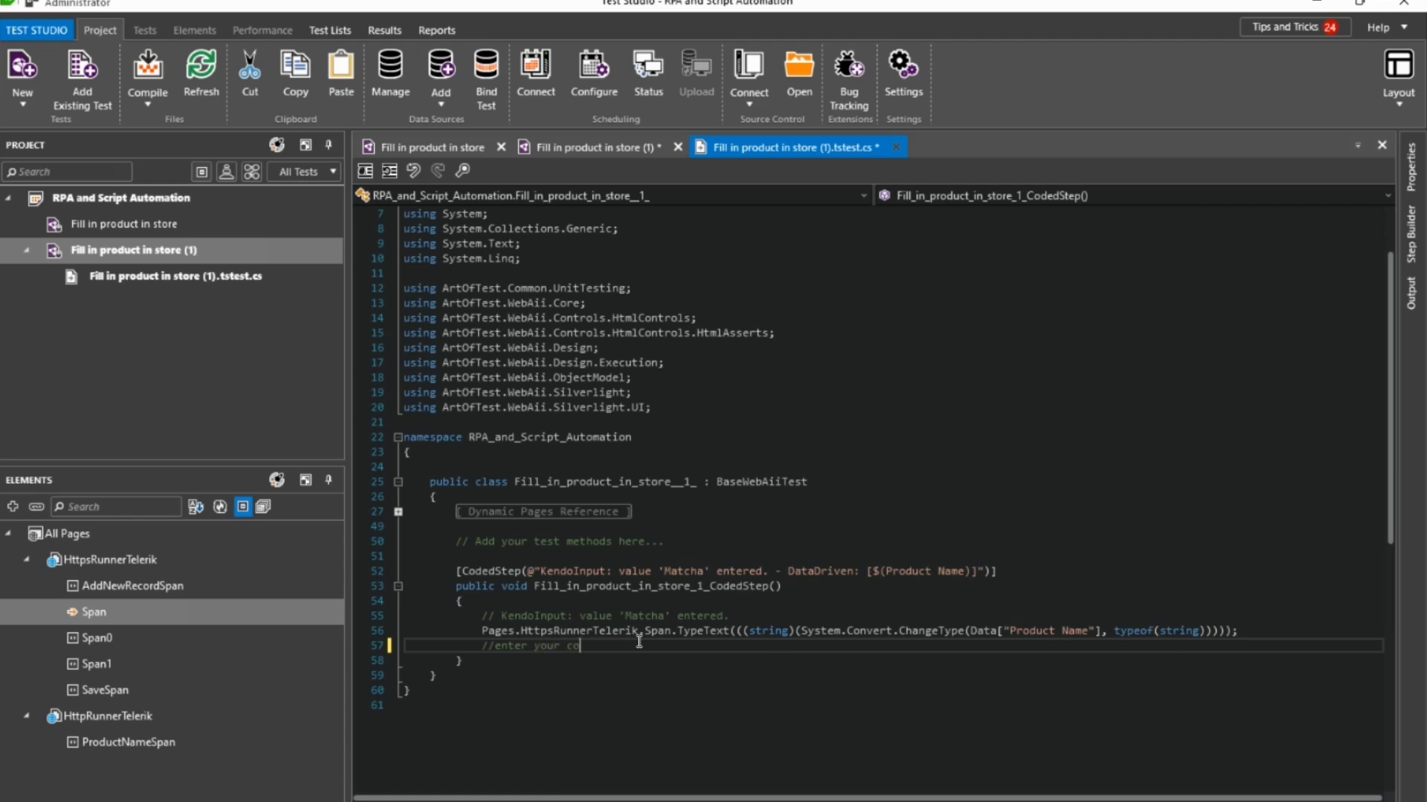
left_click(587, 146)
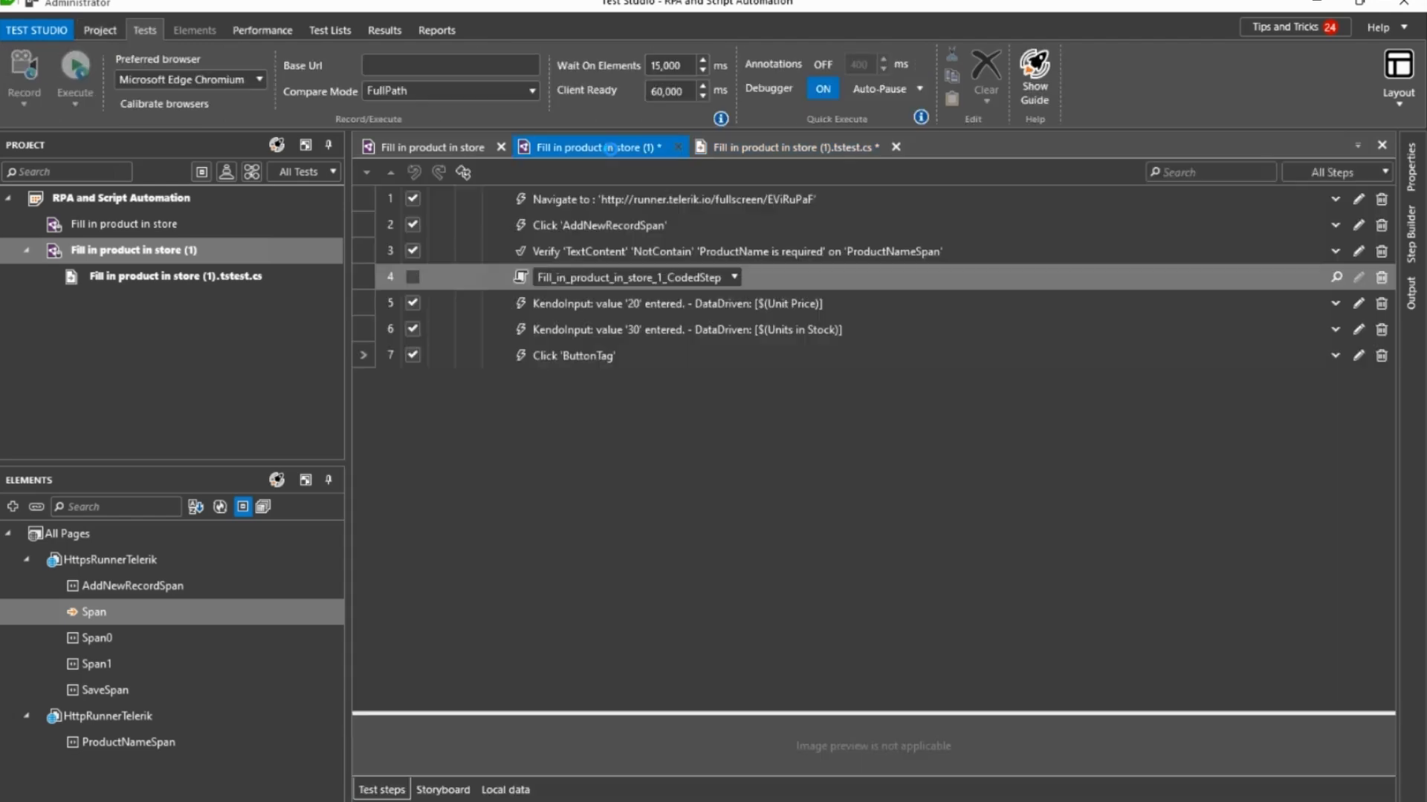
Step: Add a Common > Coded Step from the Step Builder as step 8
left_click(1411, 245)
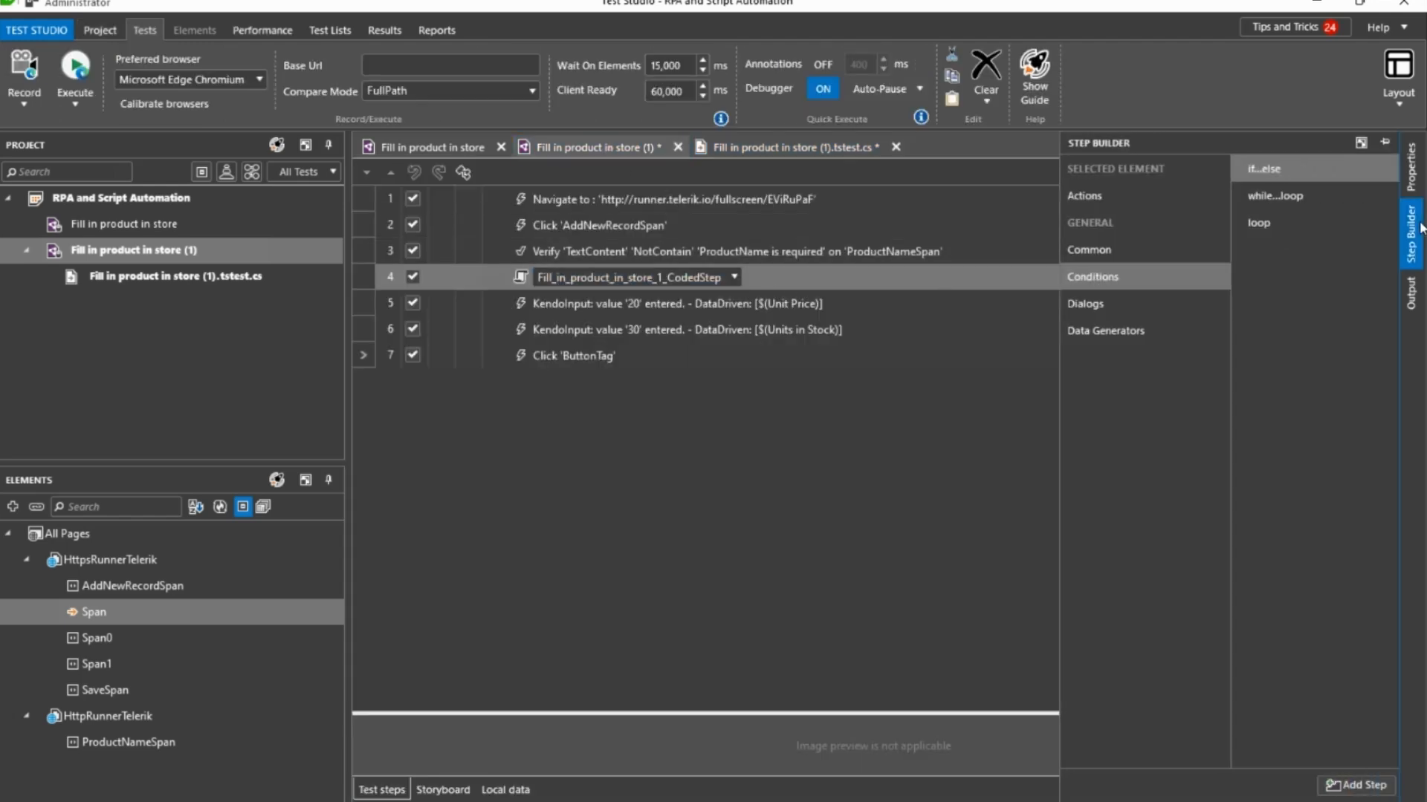
left_click(1088, 250)
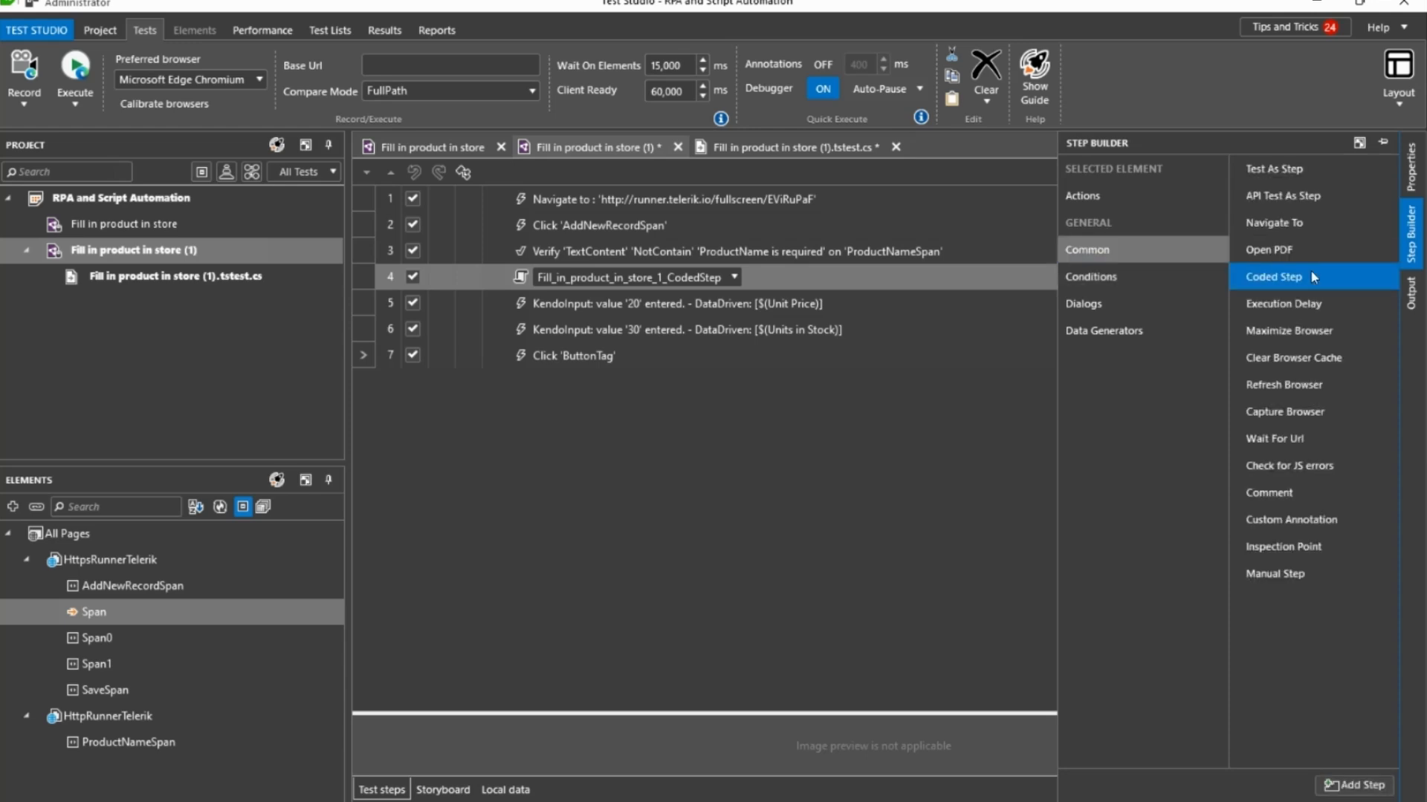
left_click(788, 146)
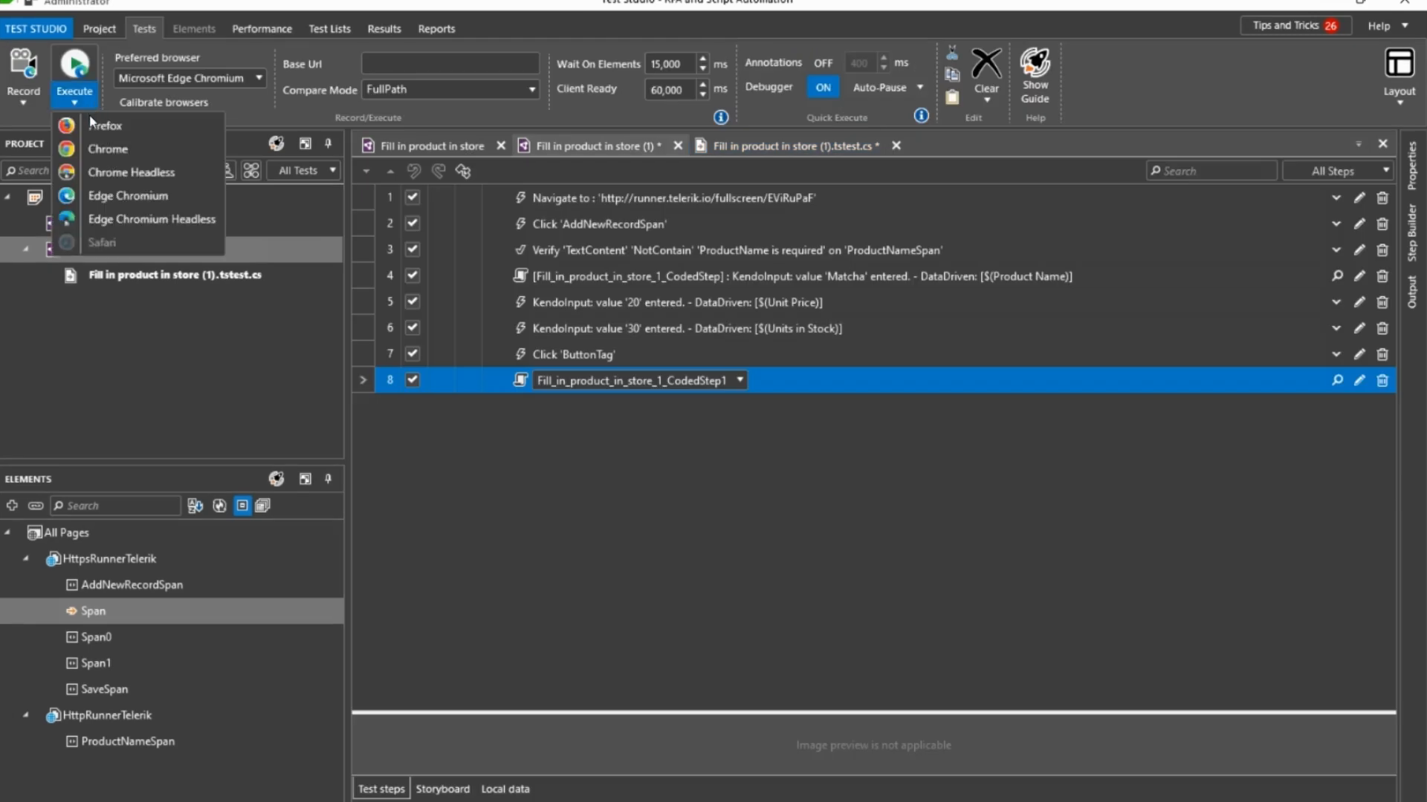
mouse_move(89, 199)
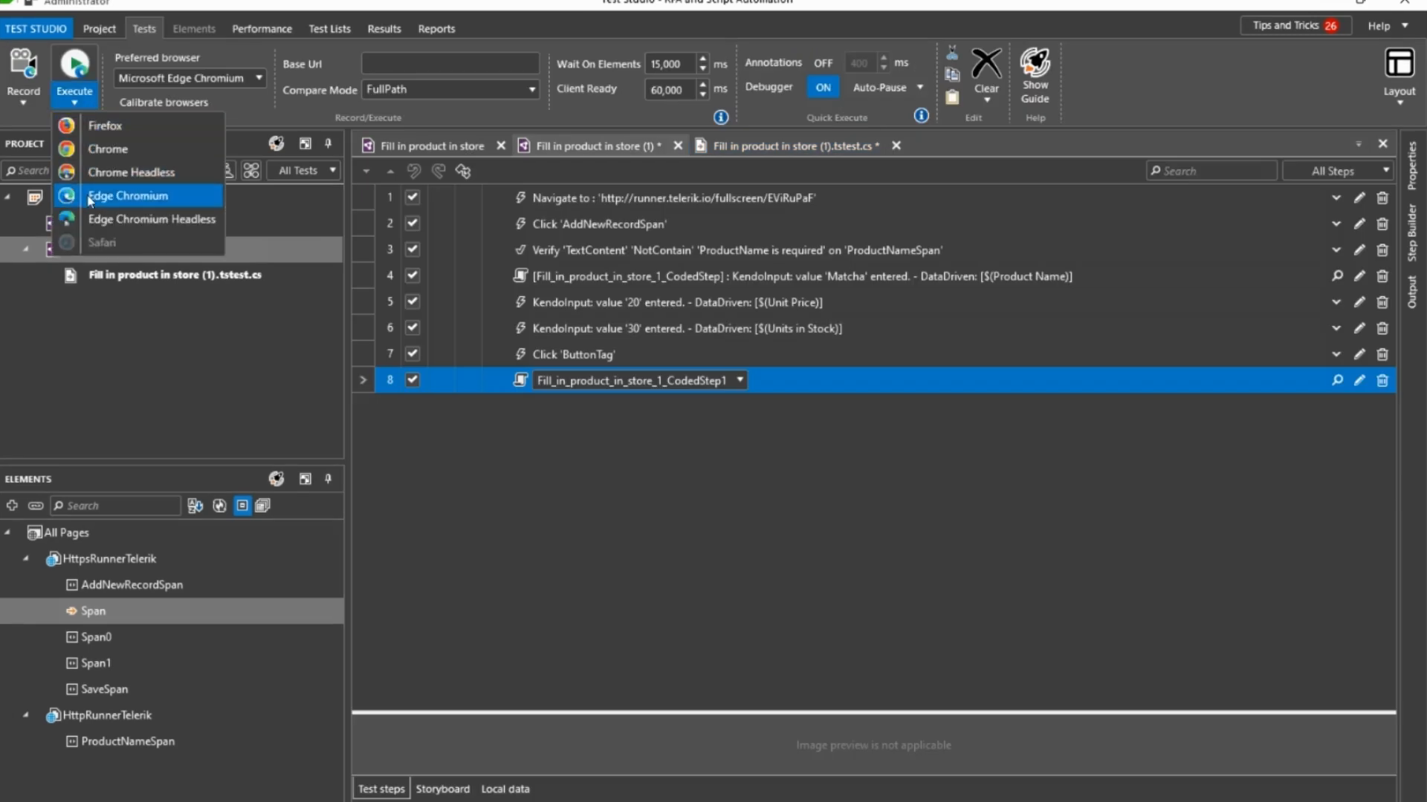
mouse_move(94, 209)
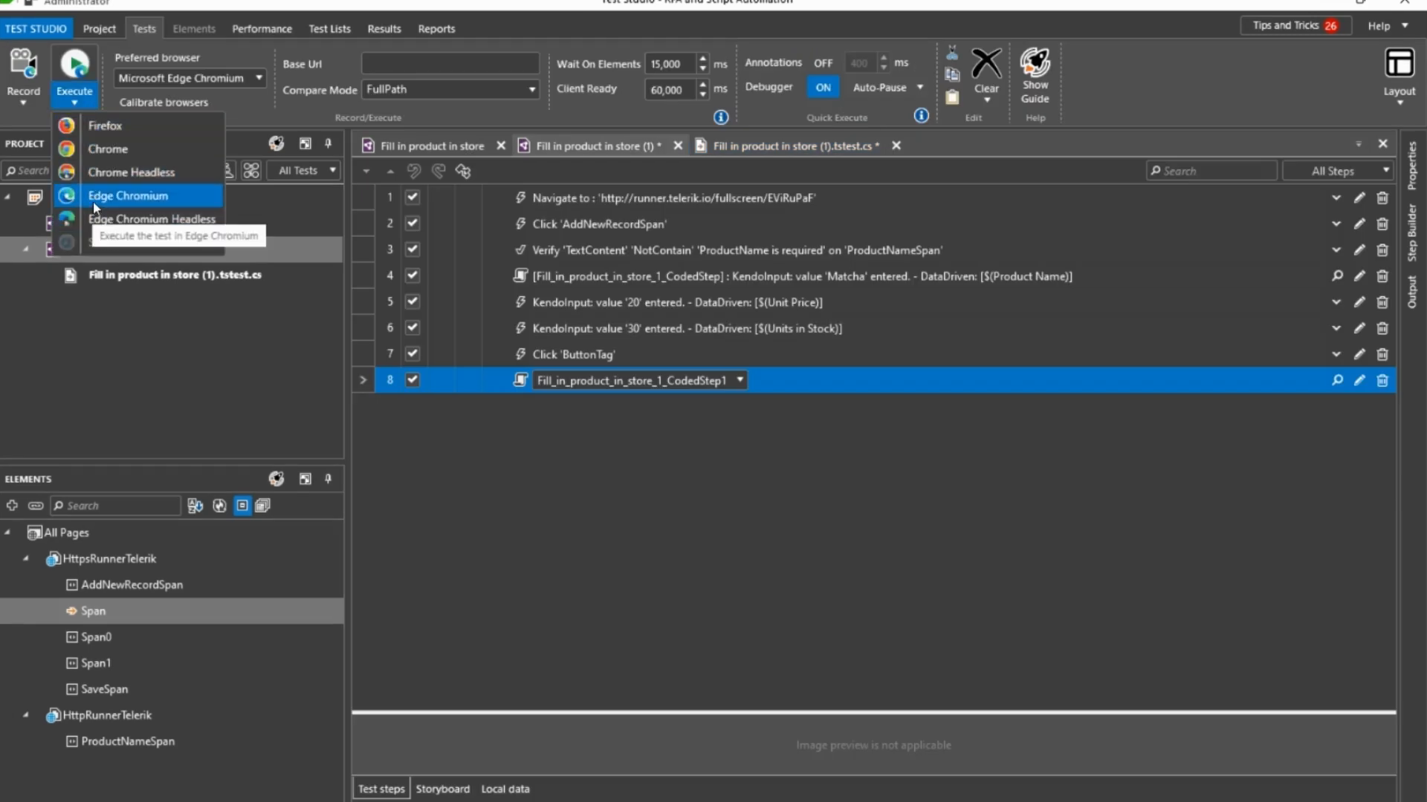
Step: Run in Edge, add to Data Entry - Tea, schedule recurring, and open its dashboard run
left_click(602, 536)
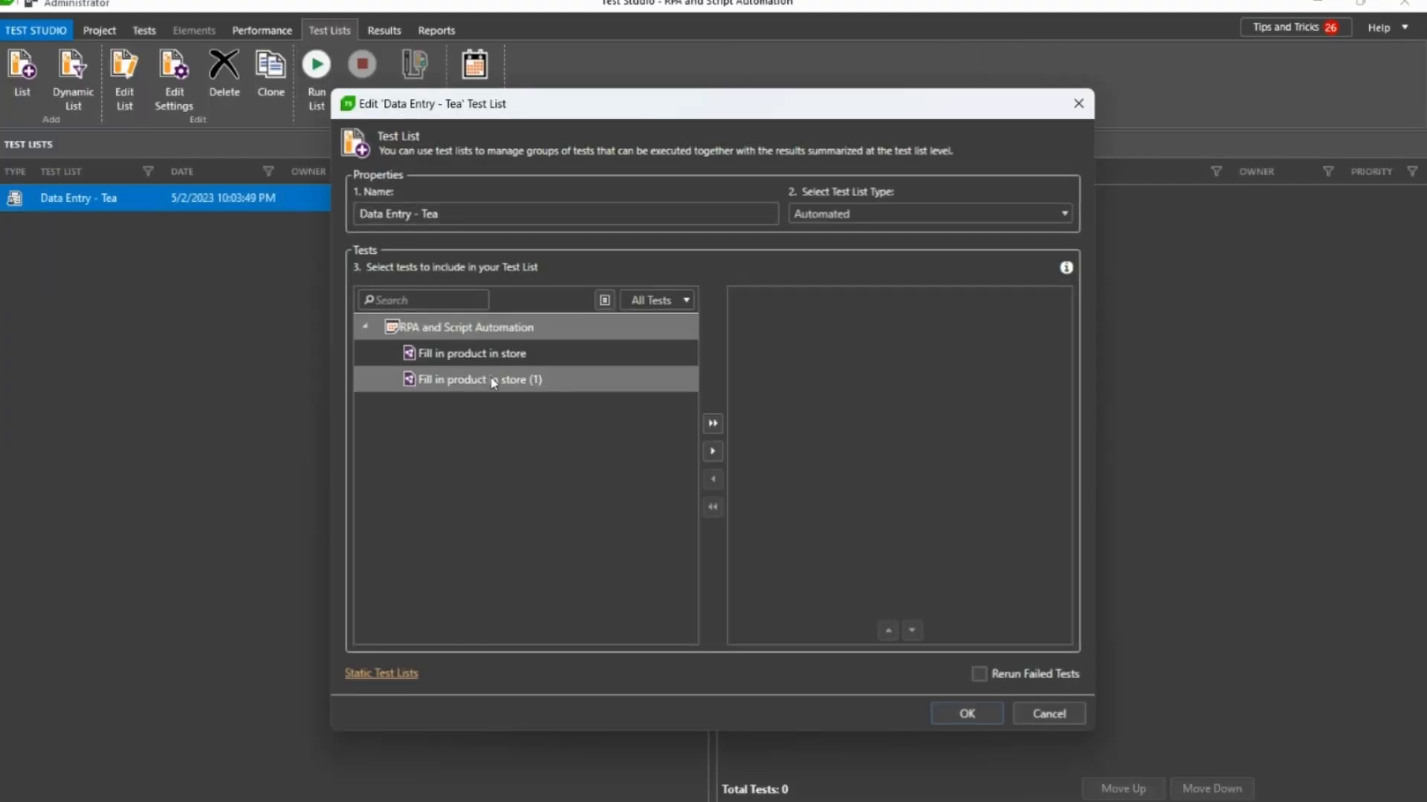
left_click(966, 713)
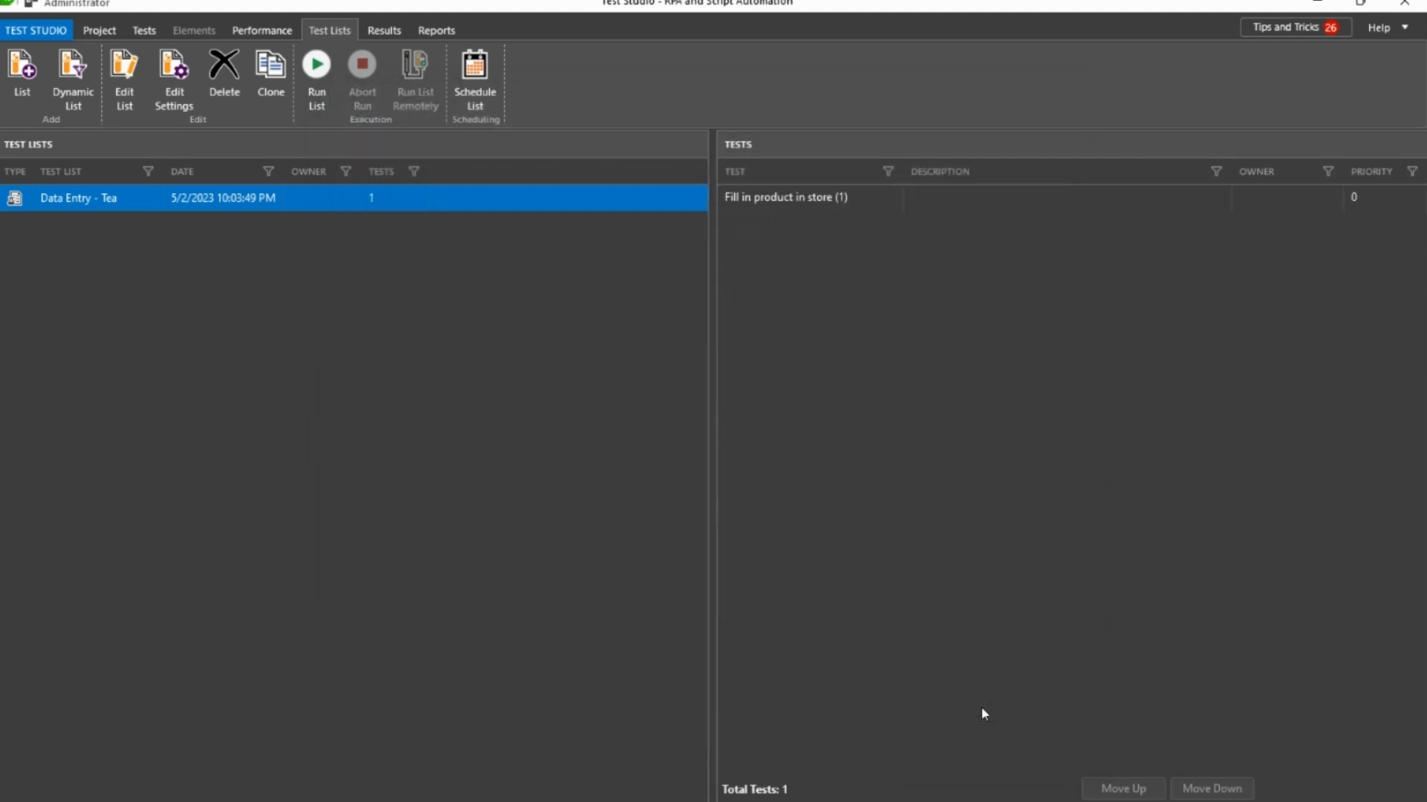
left_click(474, 66)
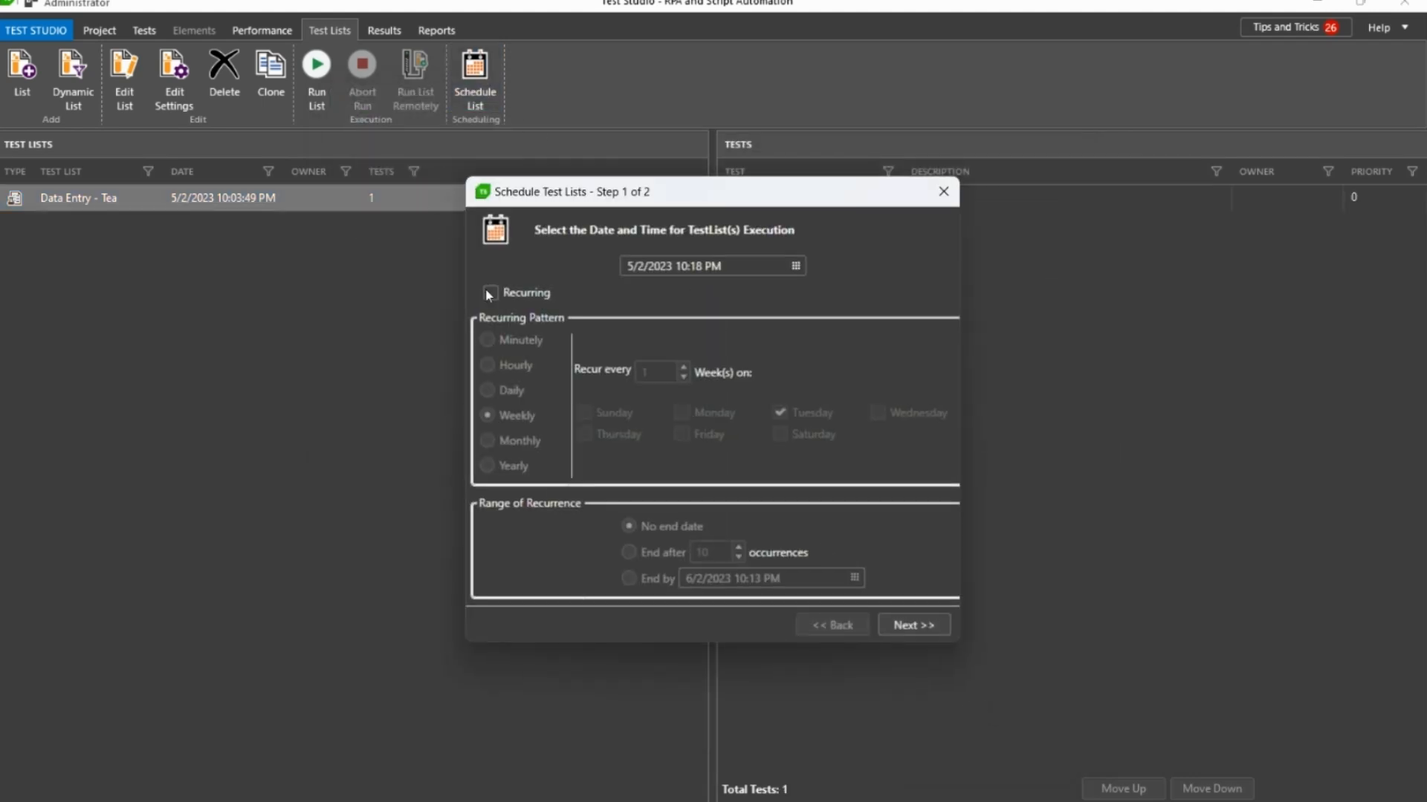
left_click(490, 293)
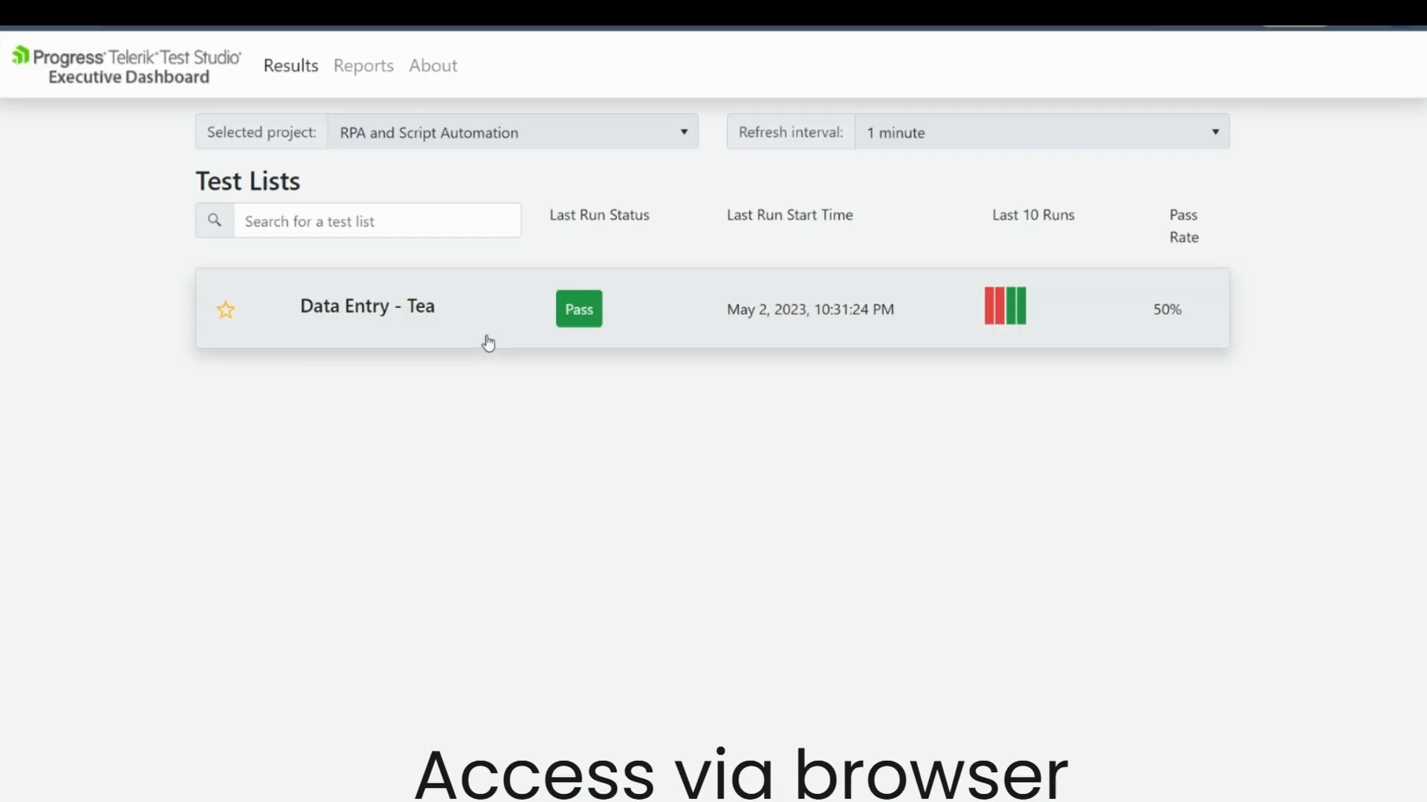
left_click(367, 306)
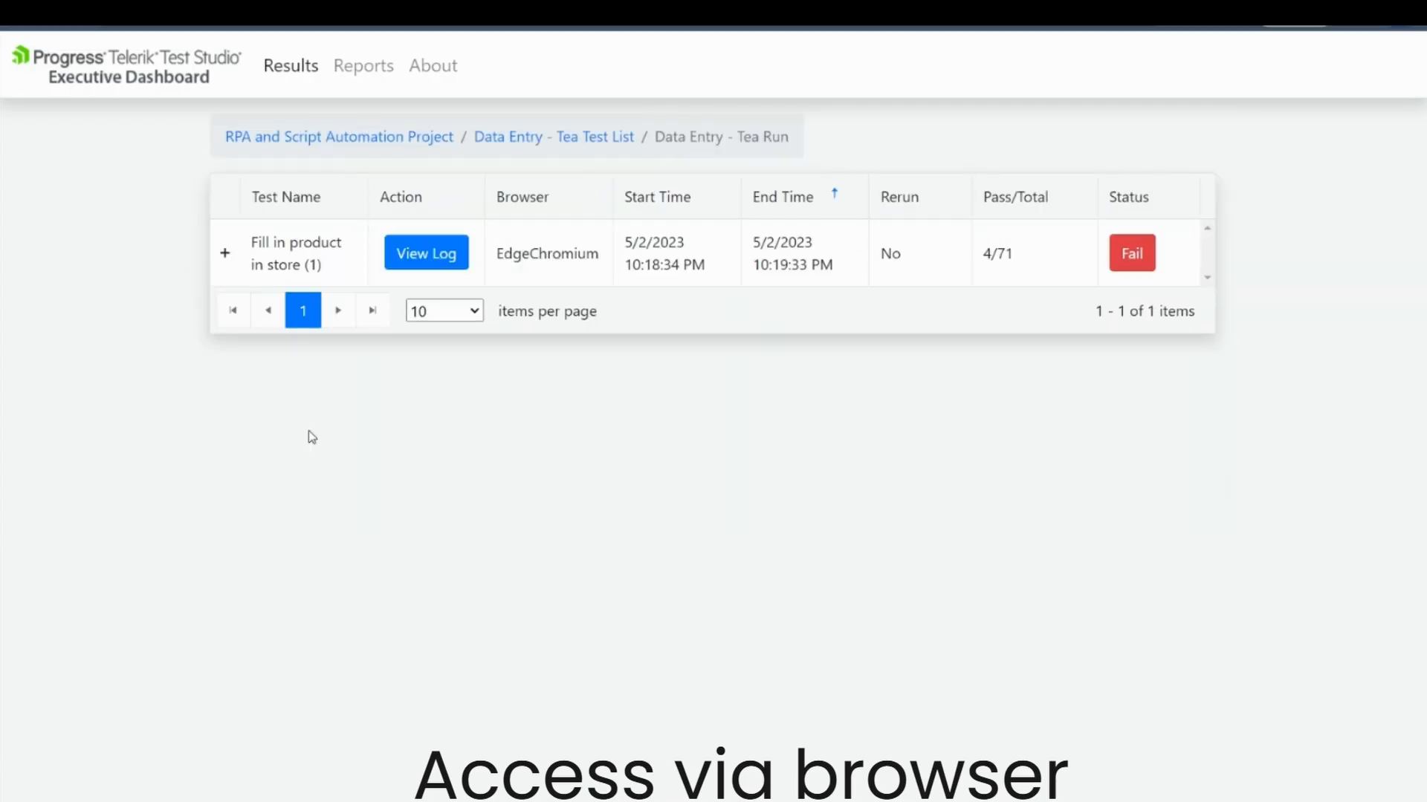